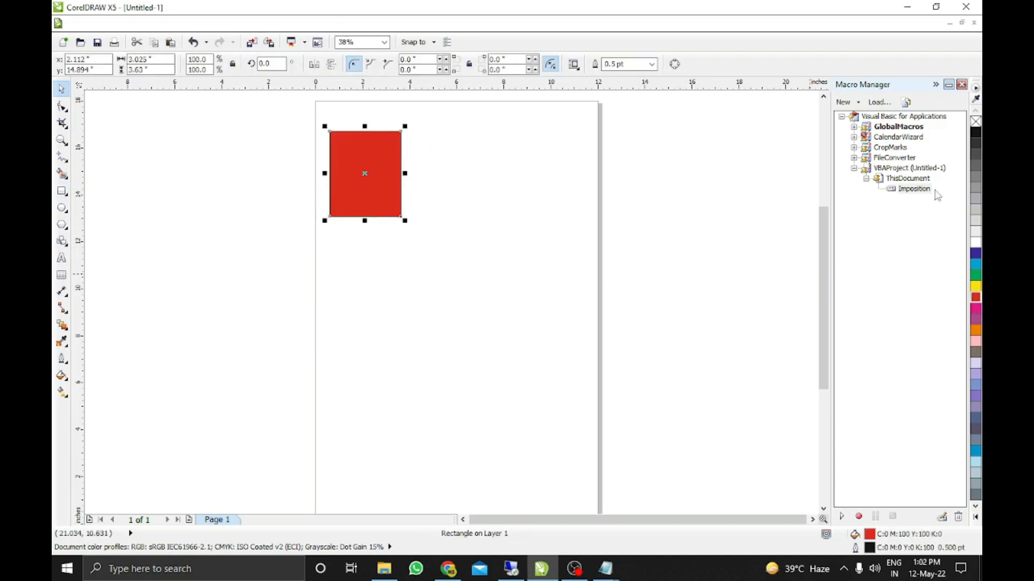
Run the Imposition macro on the red rectangle and confirm the paper width to tile six copies.
double_click(914, 188)
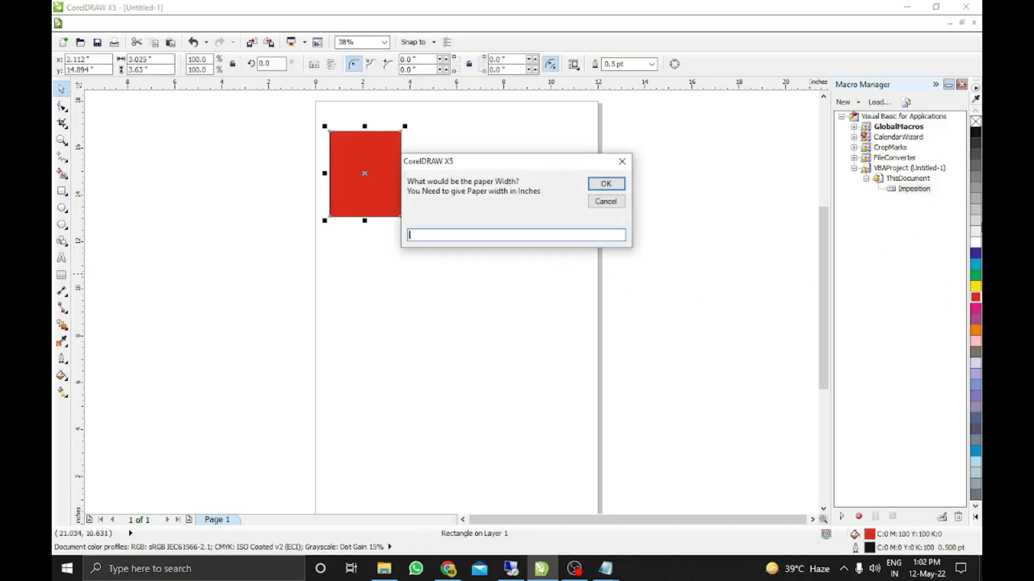
type("1")
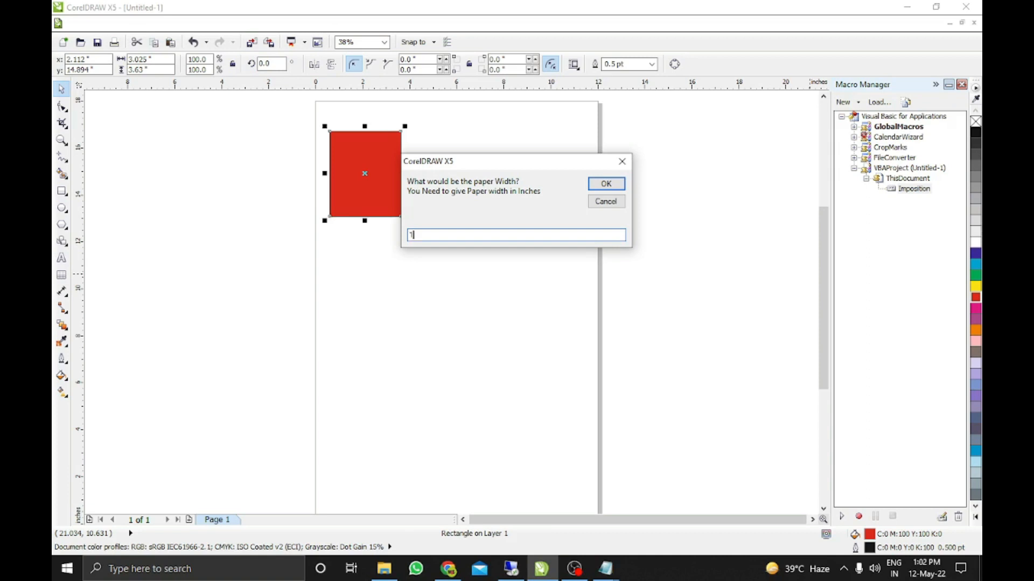
left_click(605, 183)
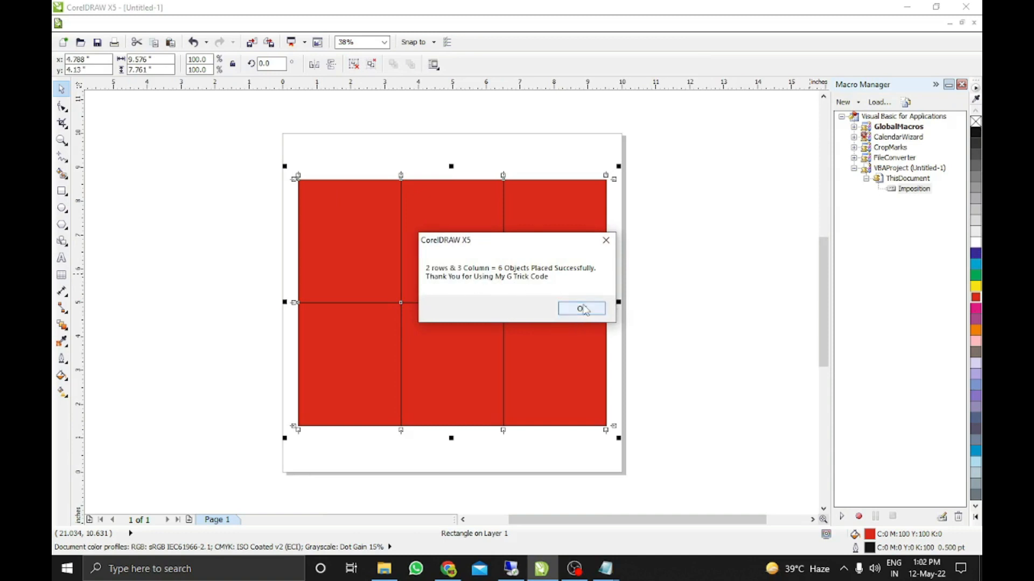
Dismiss the placement summary message after the six-copy tiling.
left_click(582, 309)
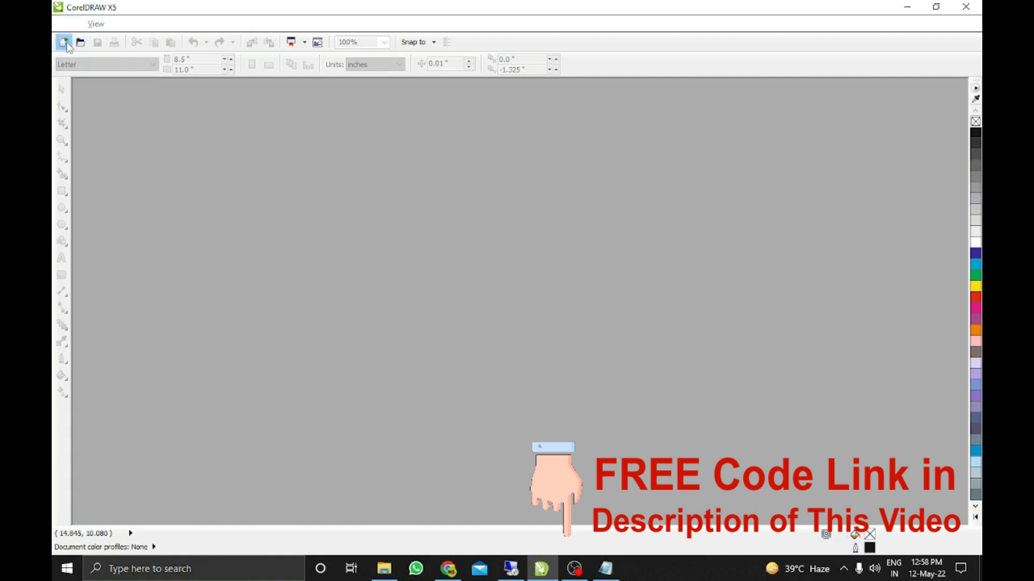
mouse_move(62, 42)
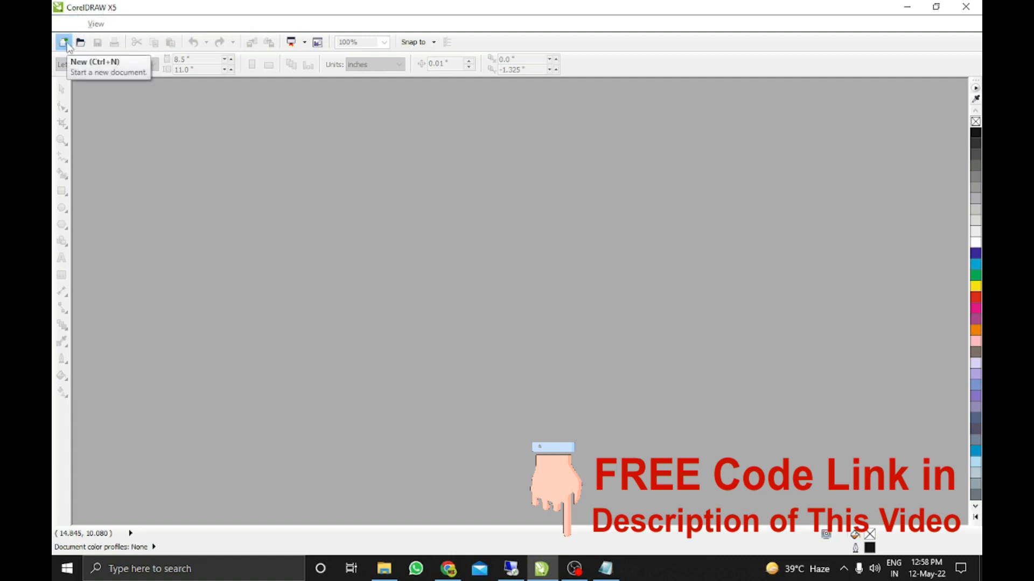
Start a new blank drawing and bring visiting.cdr onto the page centre.
left_click(62, 42)
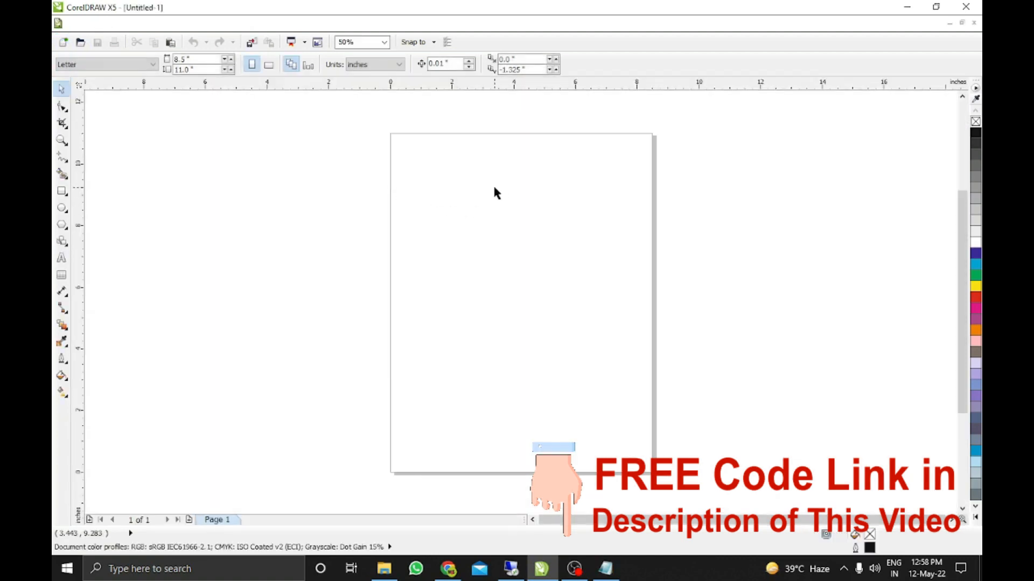
mouse_move(497, 178)
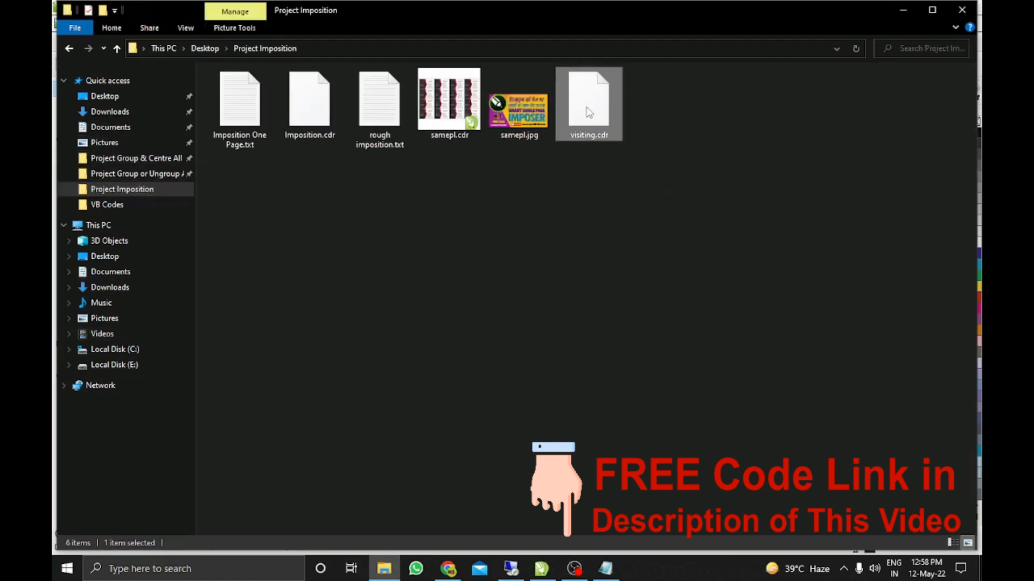
double_click(589, 102)
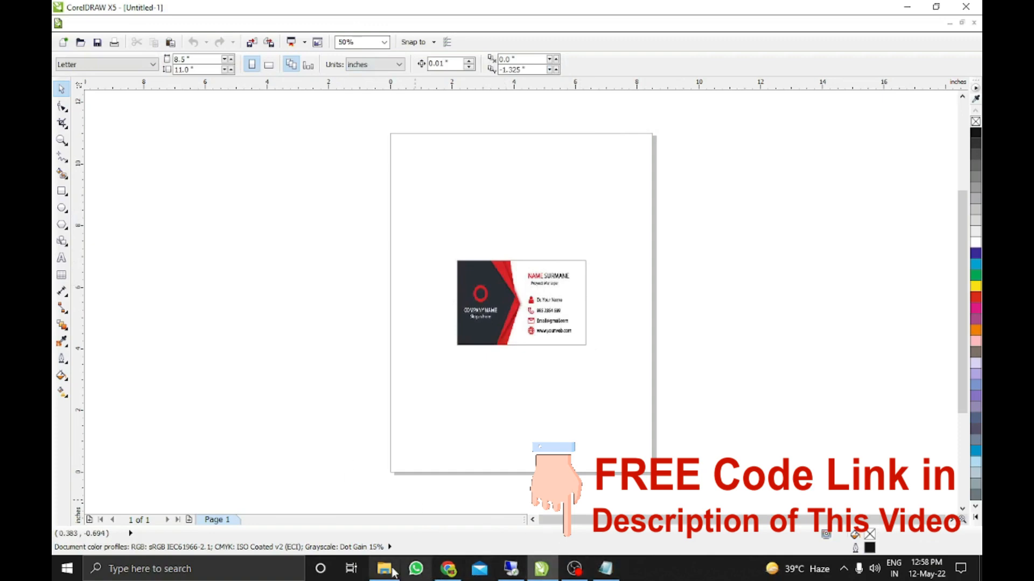
View Imposition One Page.txt from the project folder in Notepad and return to CorelDRAW.
left_click(384, 568)
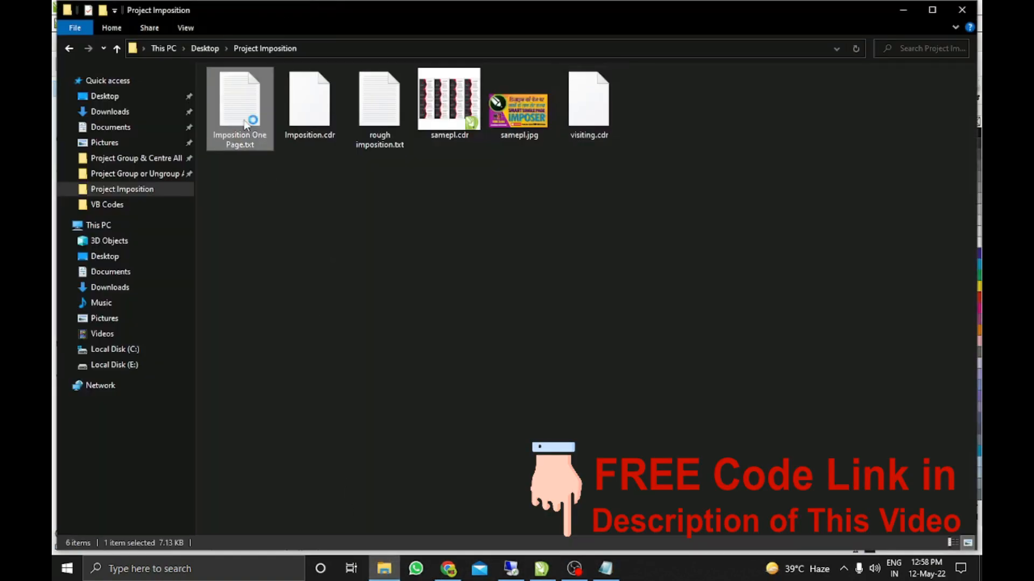
double_click(239, 109)
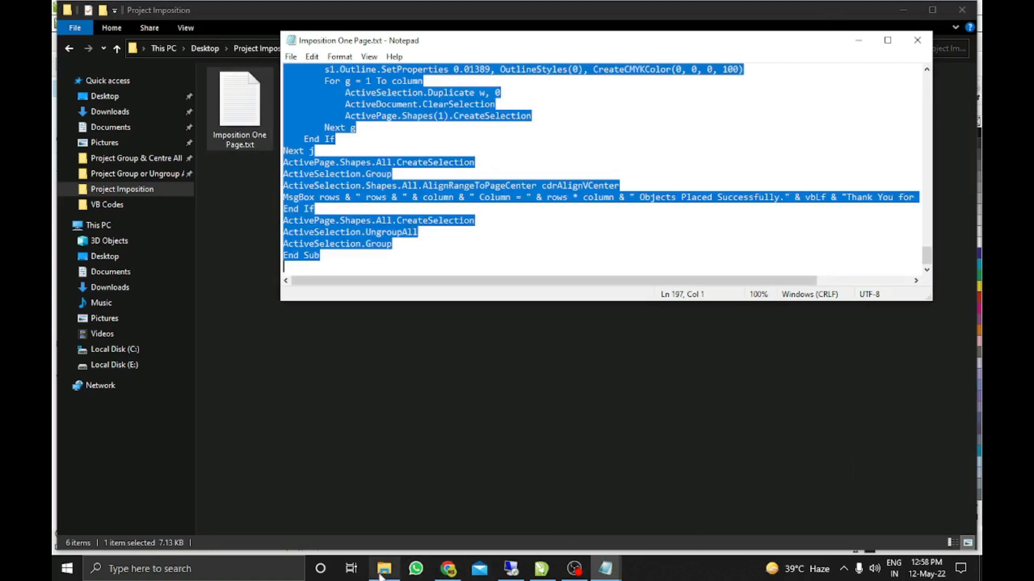
left_click(539, 569)
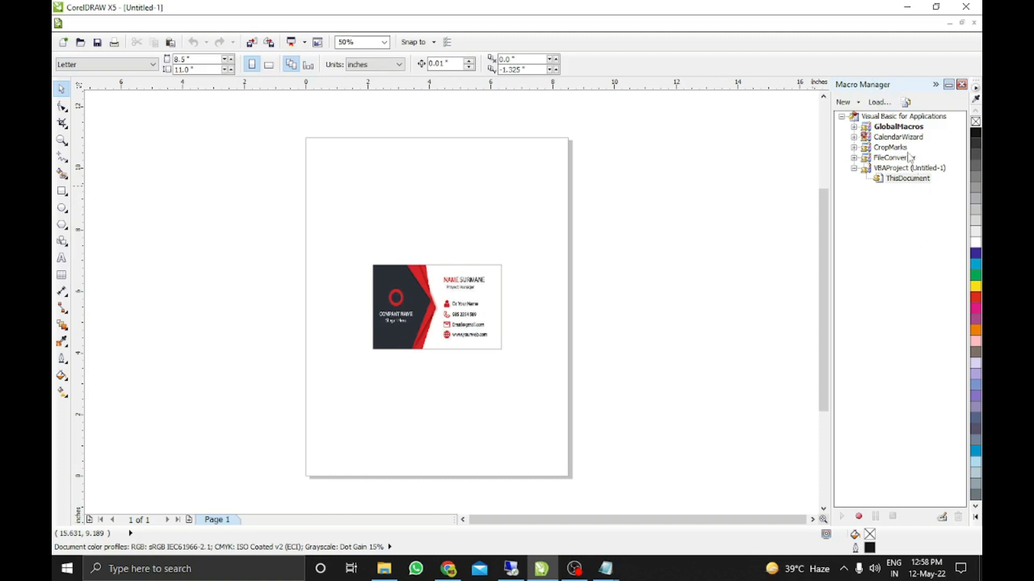
mouse_move(906, 102)
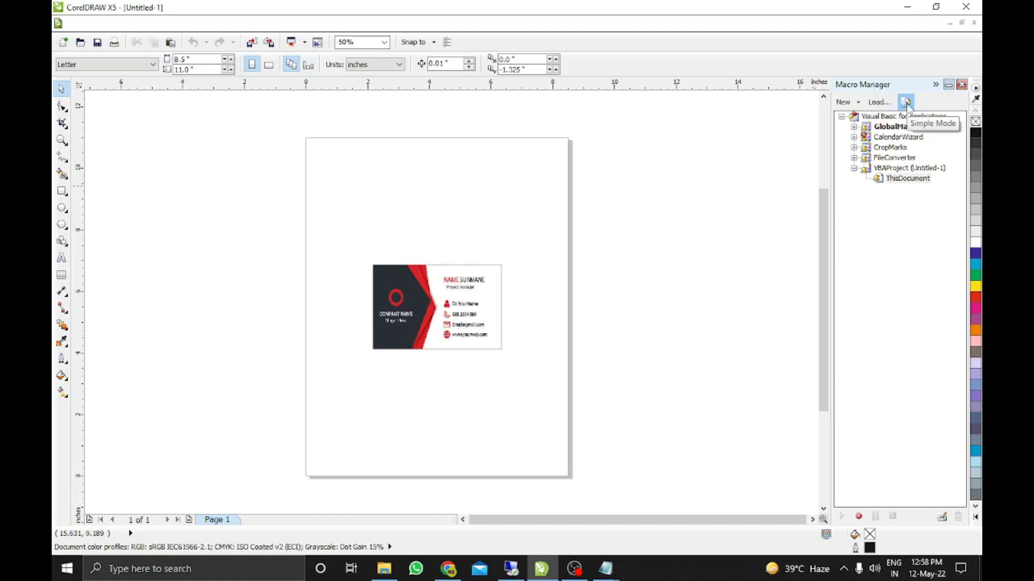
mouse_move(909, 185)
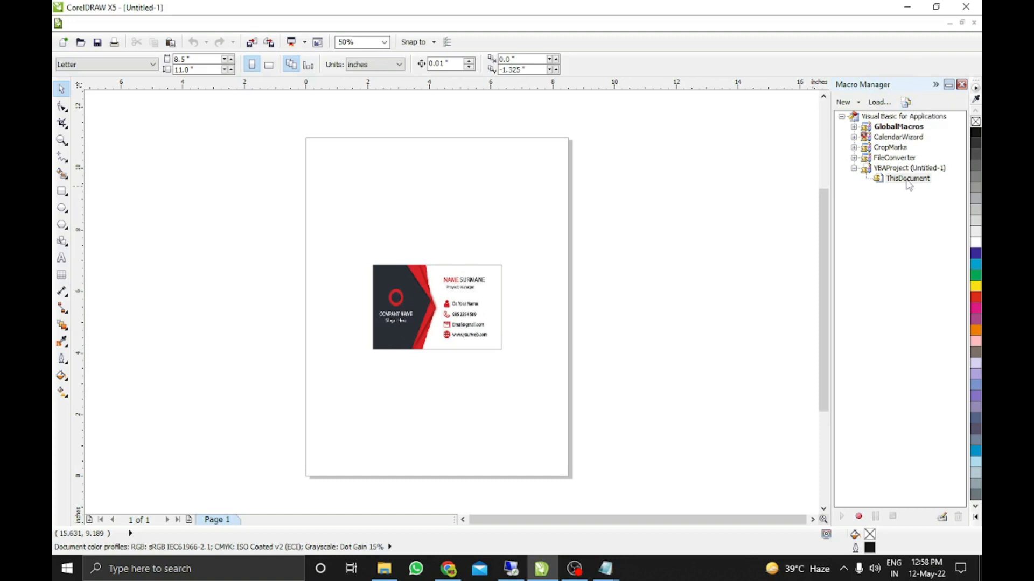
mouse_move(910, 168)
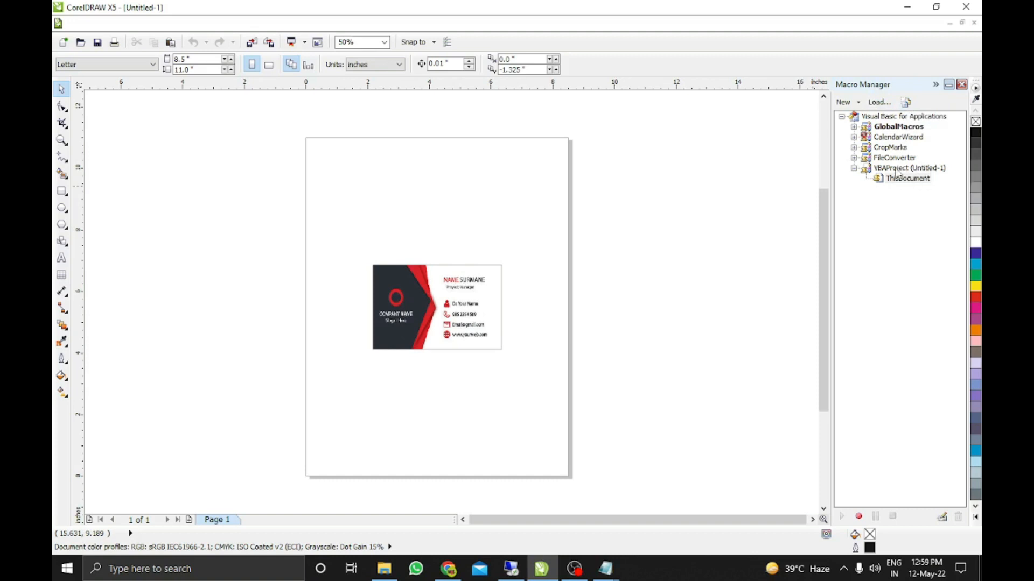
Create a new macro in the untitled drawing's ThisDocument module via Macro Manager.
left_click(908, 168)
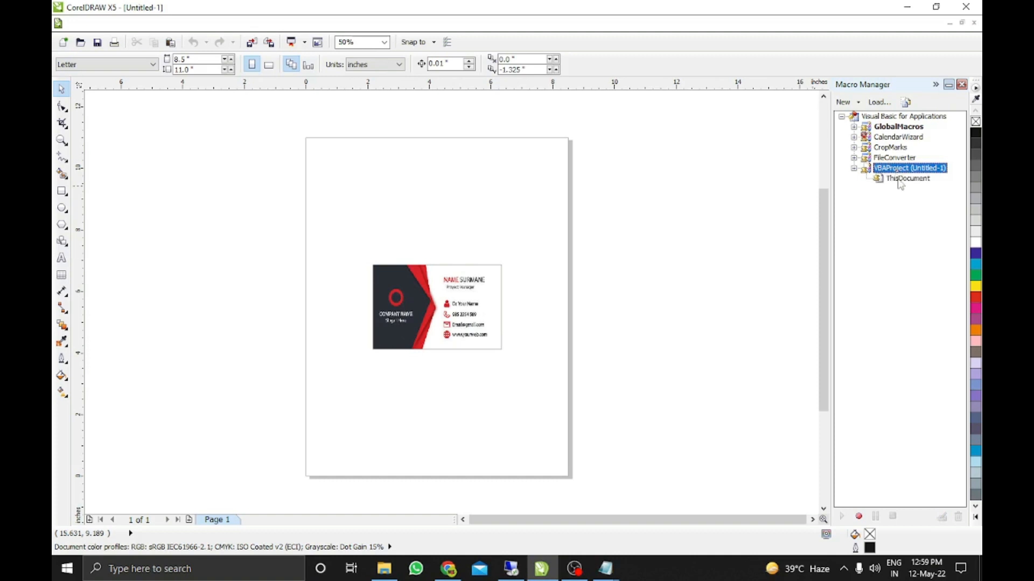
left_click(908, 177)
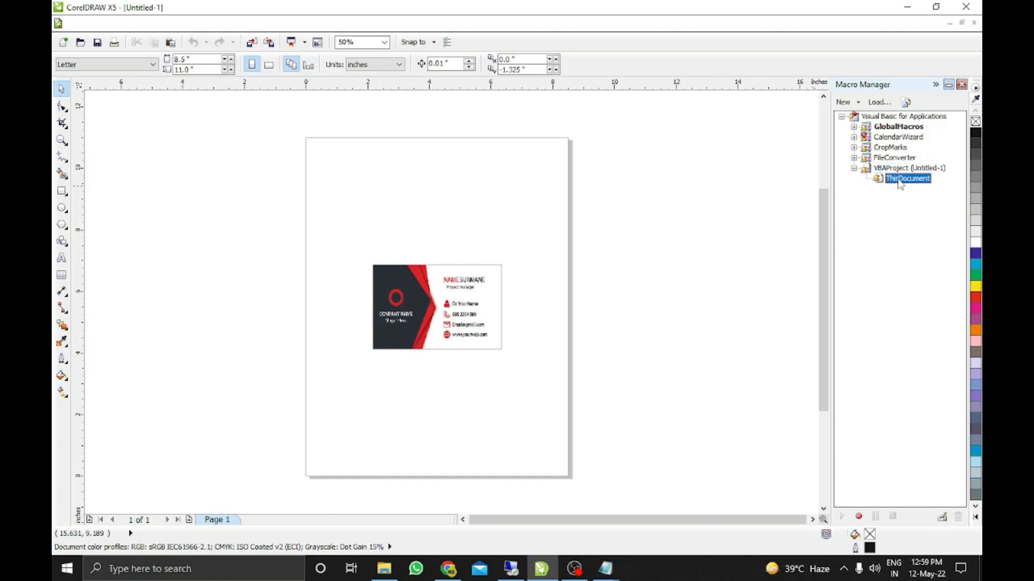
right_click(907, 178)
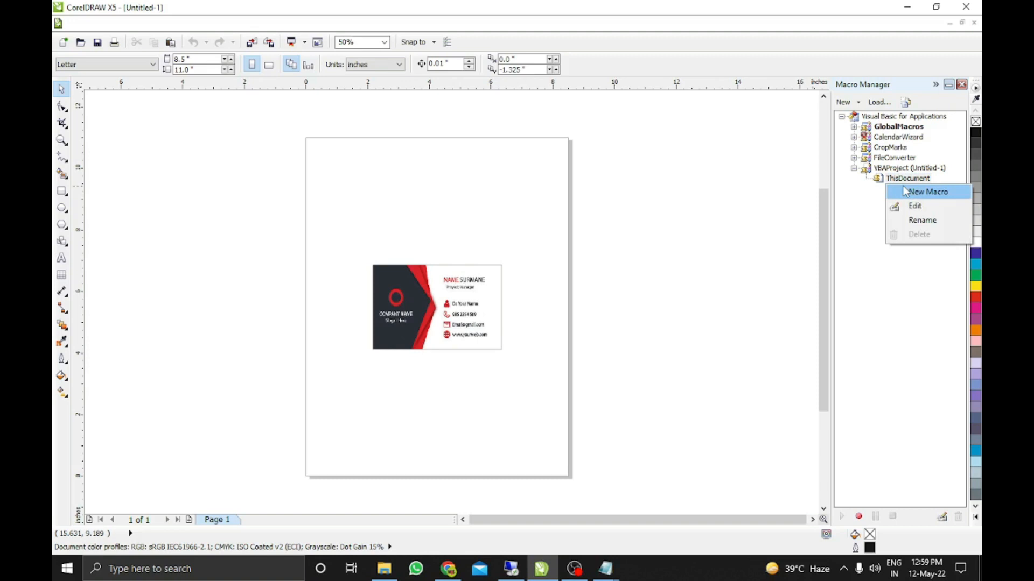
left_click(915, 205)
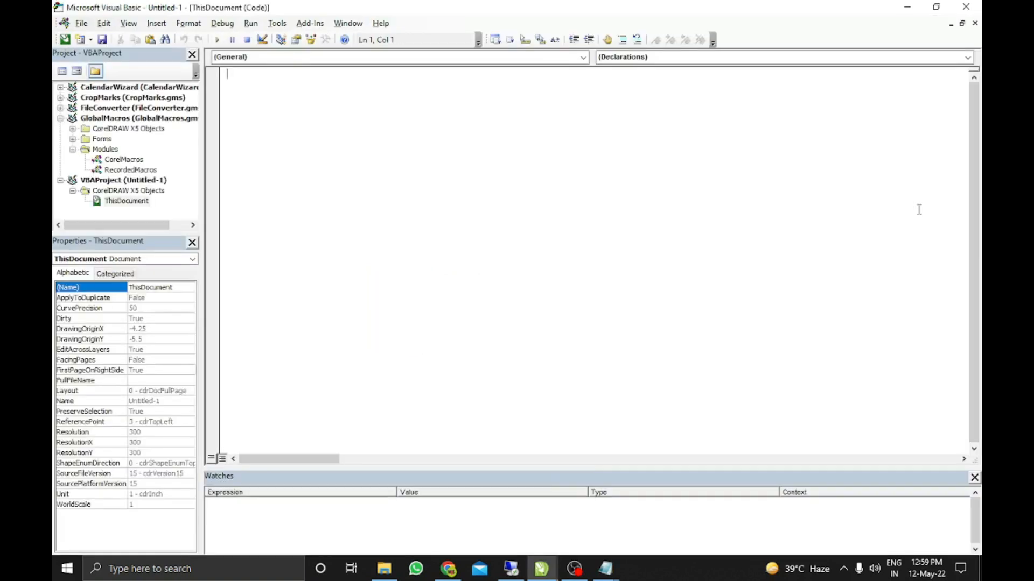
mouse_move(486, 179)
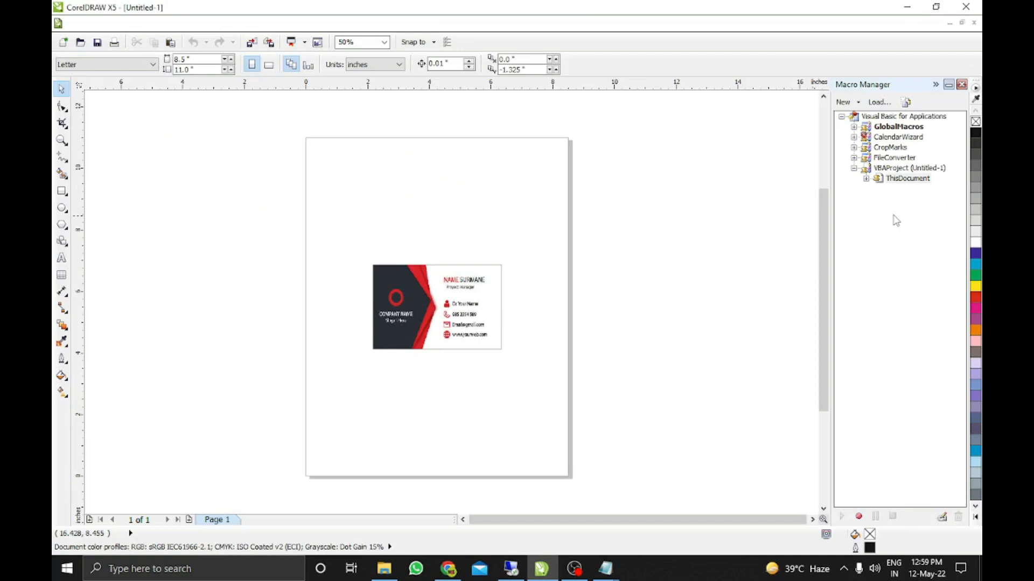
Expand the document module and run the Imposition macro on the visiting card.
left_click(908, 177)
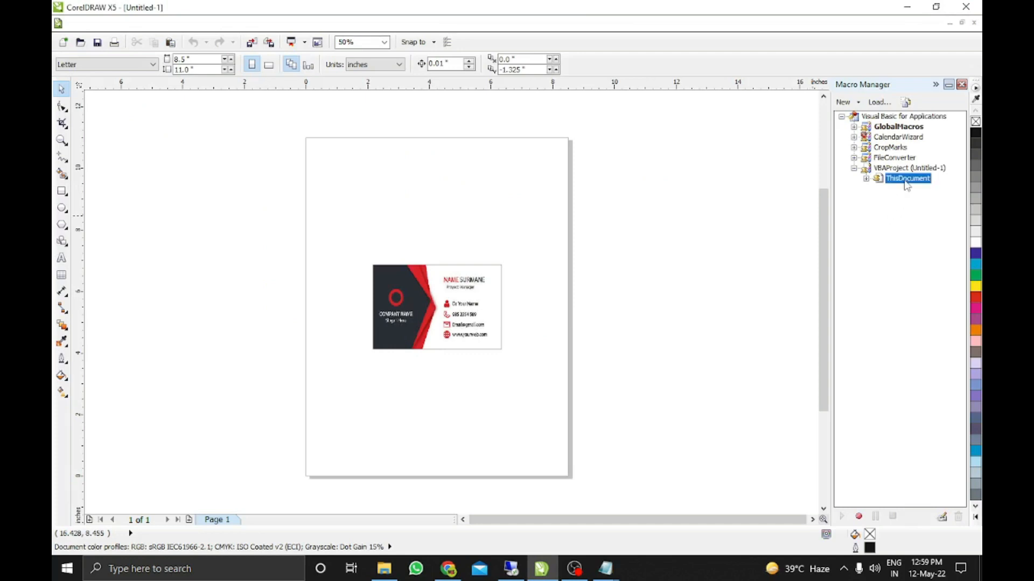
left_click(867, 178)
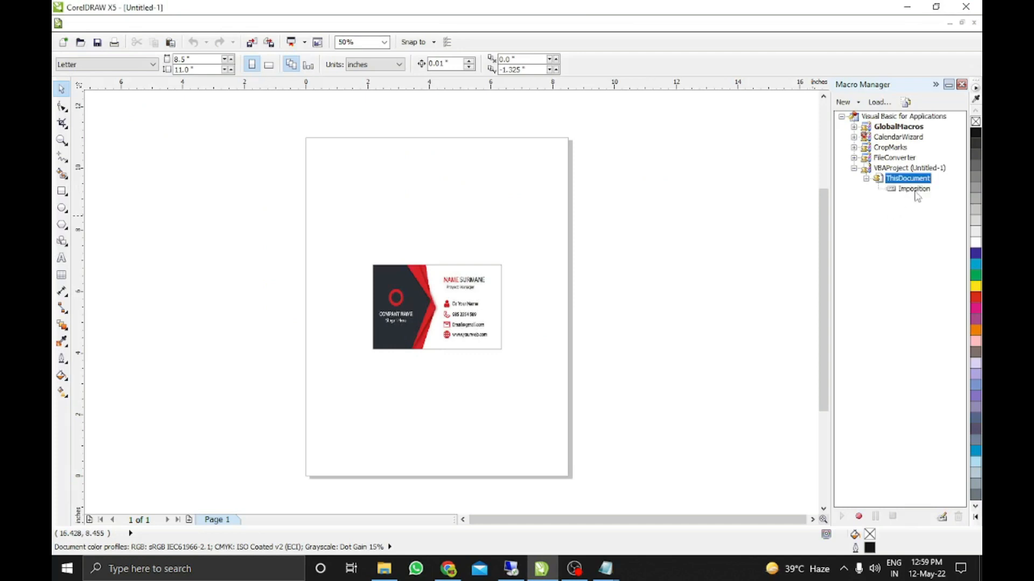
left_click(914, 188)
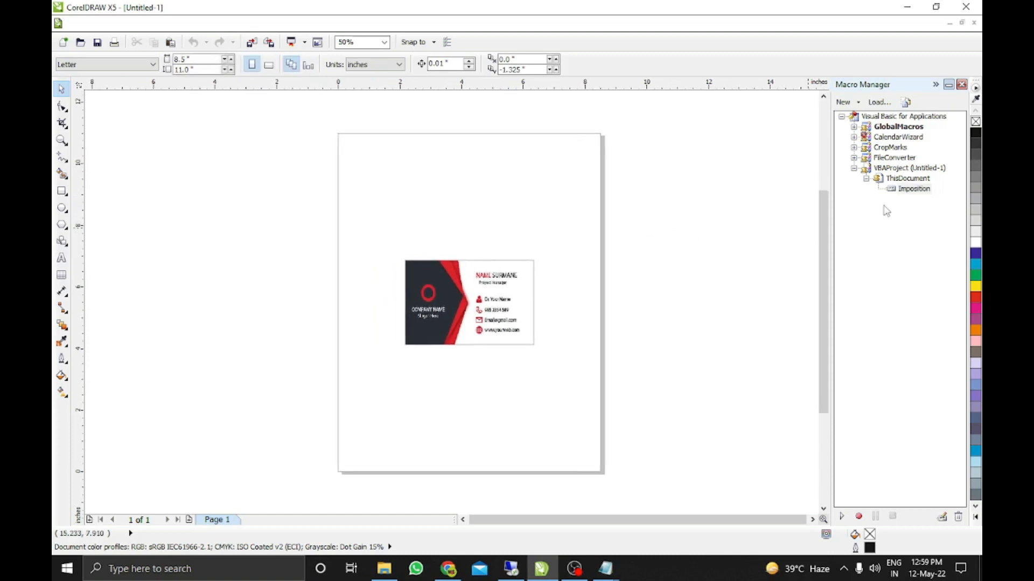
left_click(914, 189)
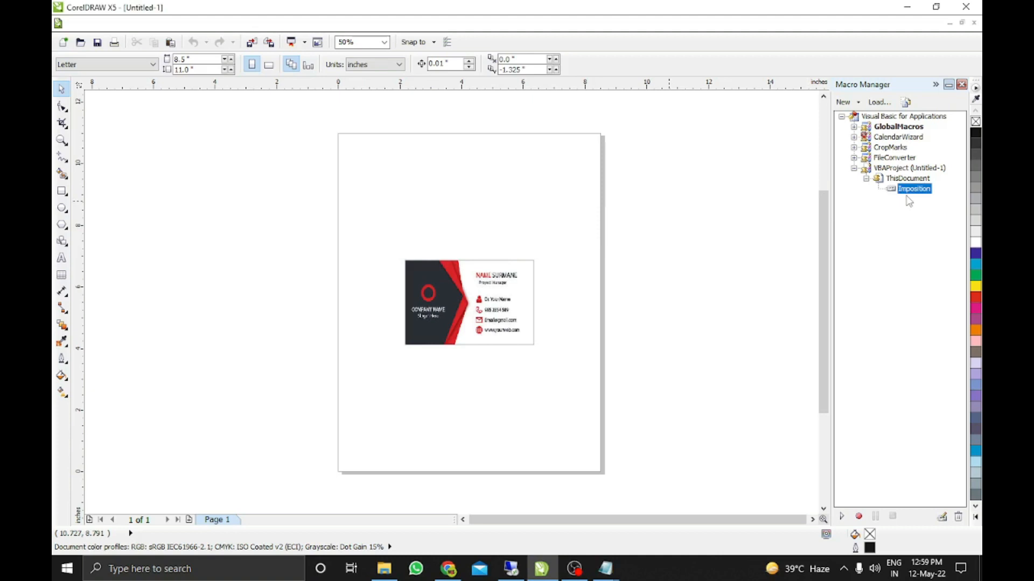
double_click(914, 188)
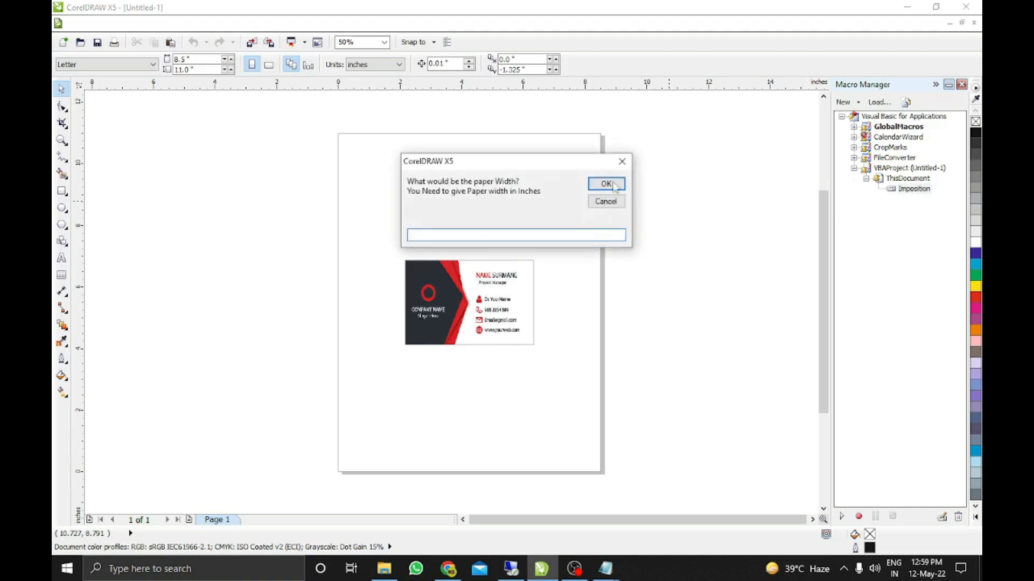
mouse_move(465, 168)
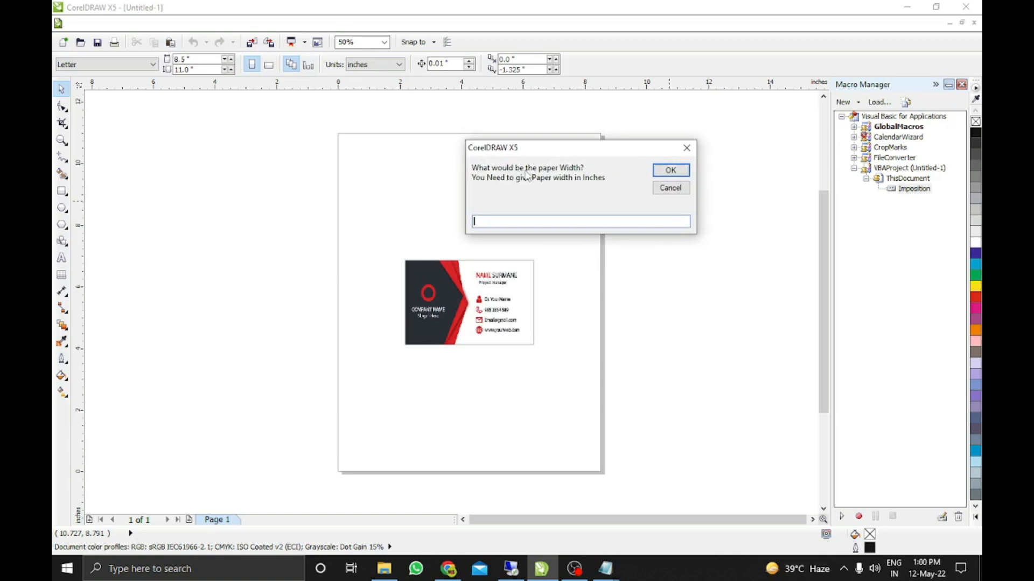
mouse_move(510, 187)
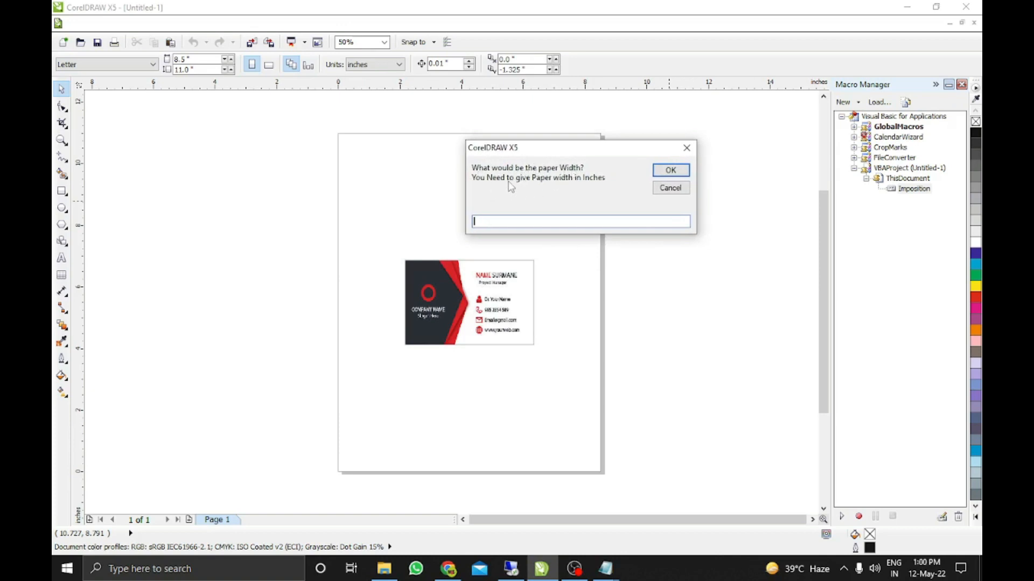
mouse_move(575, 186)
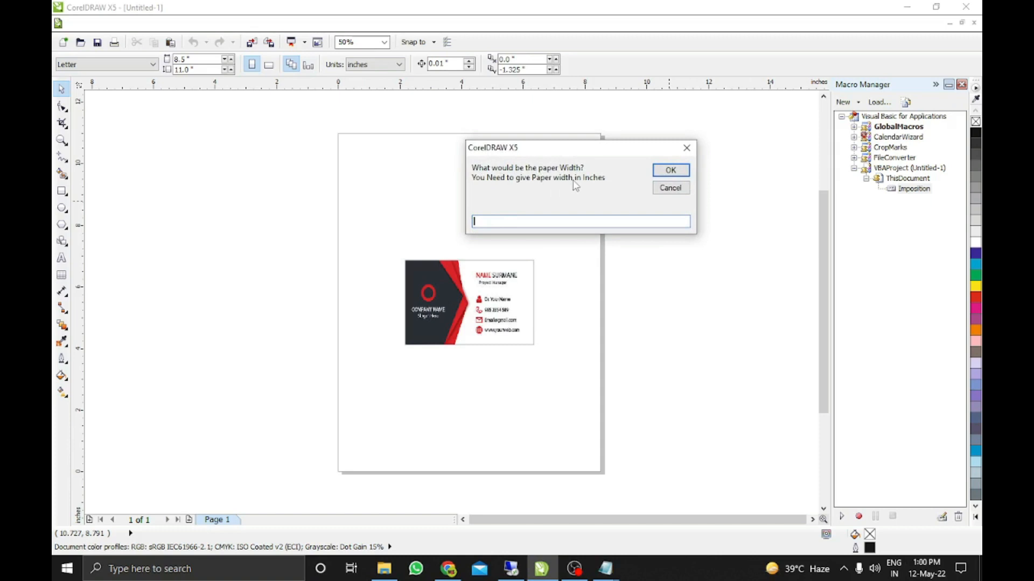
mouse_move(626, 187)
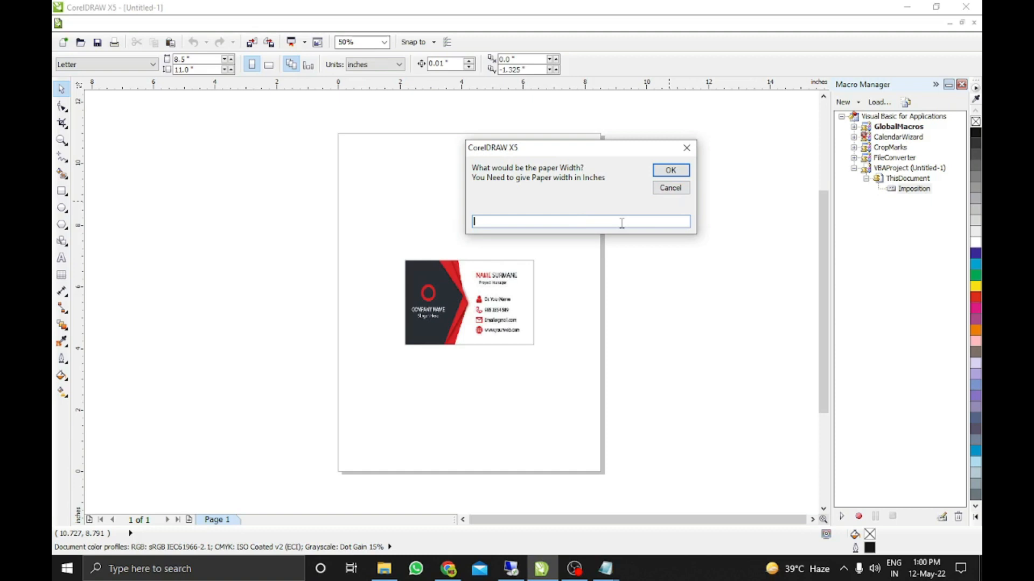
Enter a paper width of 12 inches, confirm it, and enter a height of 18.
type("1")
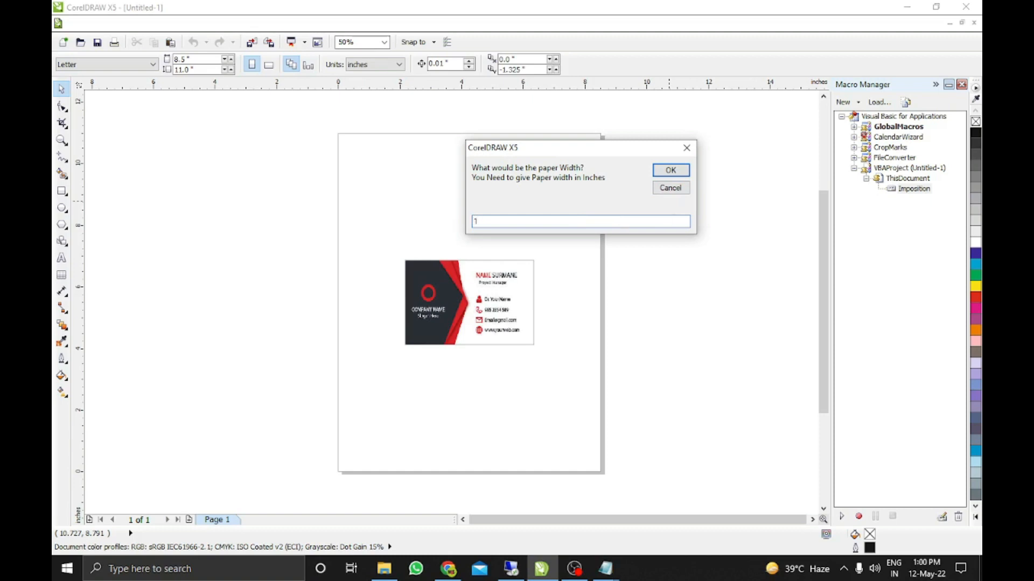
type("2")
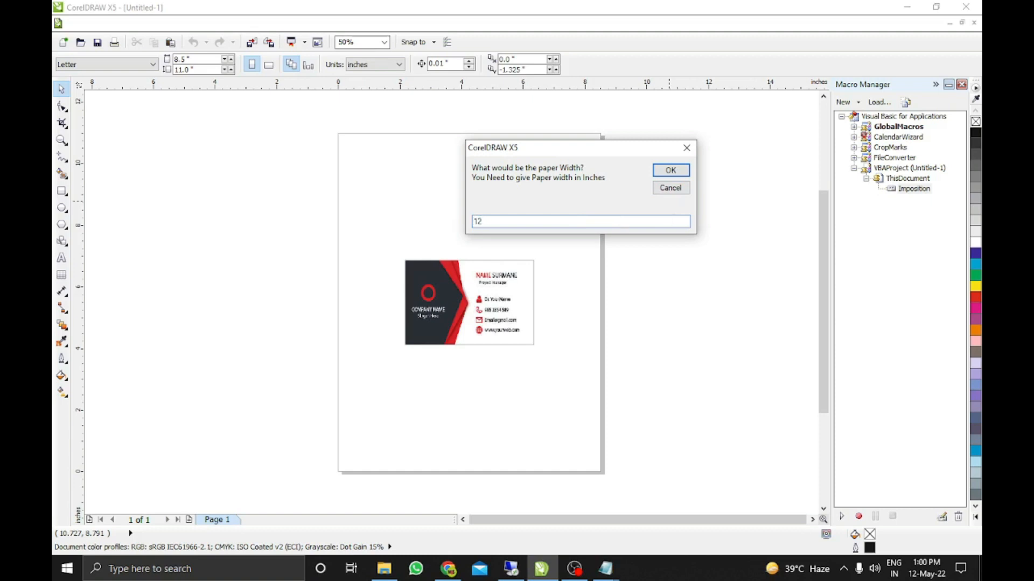
left_click(670, 171)
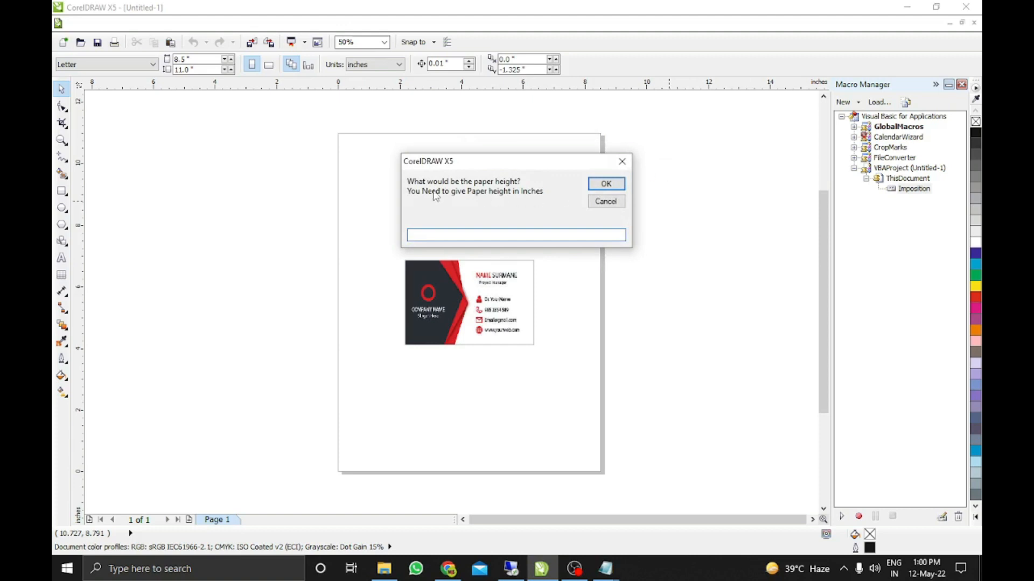
type("1")
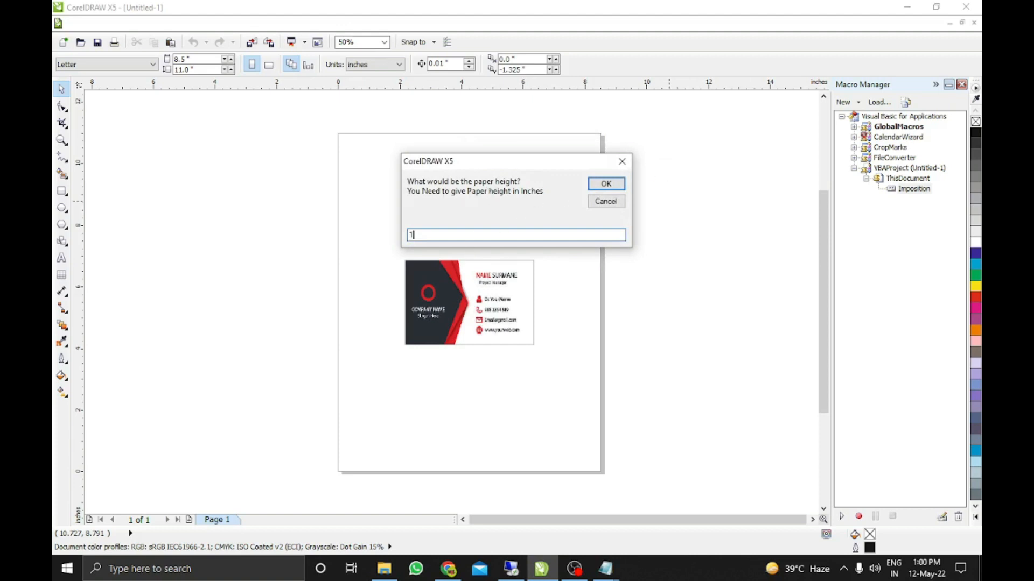
type("8")
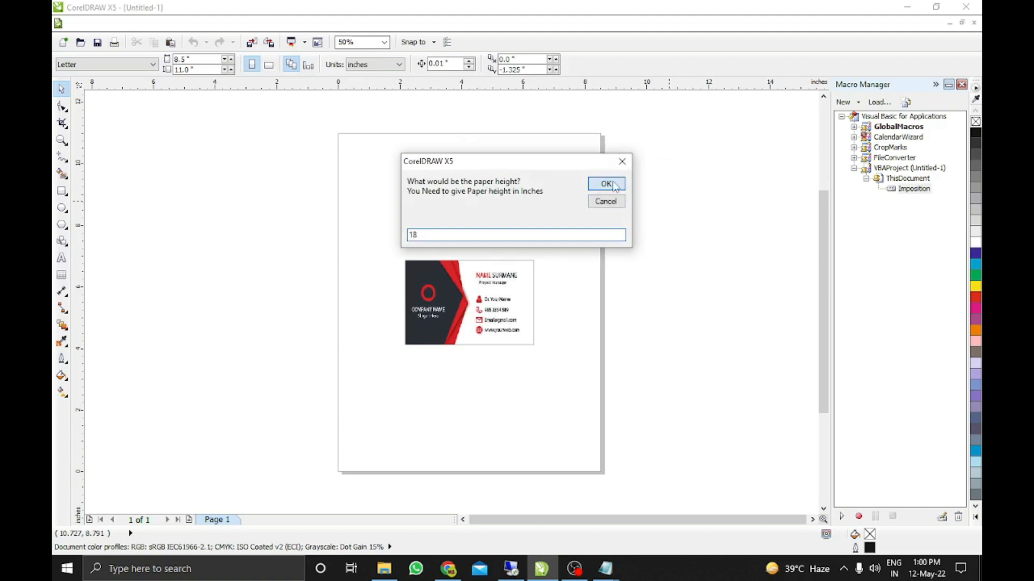
Confirm the 18 inch height to tile 16 cards, dismiss the message and select the grouped grid.
left_click(605, 183)
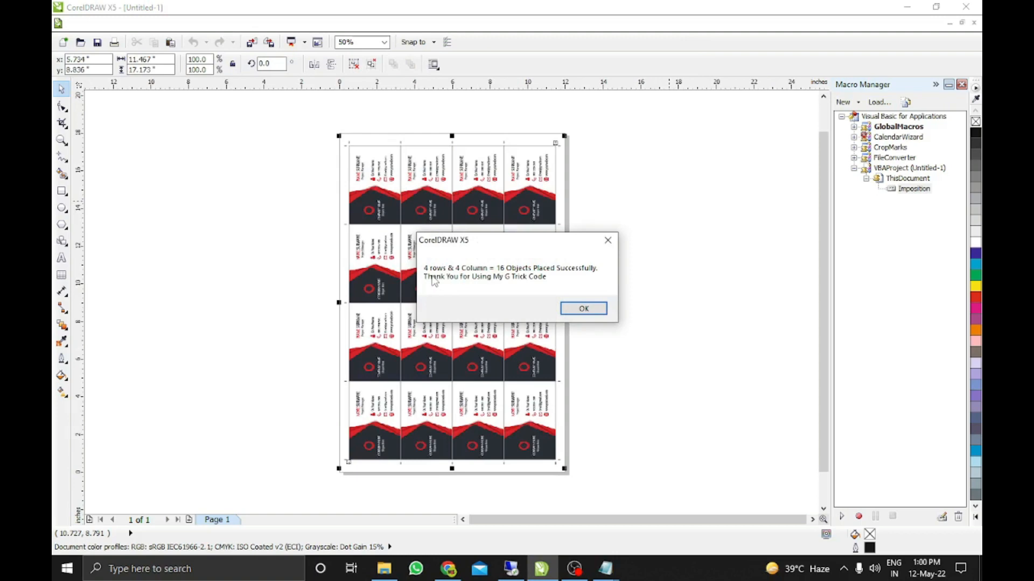
mouse_move(491, 274)
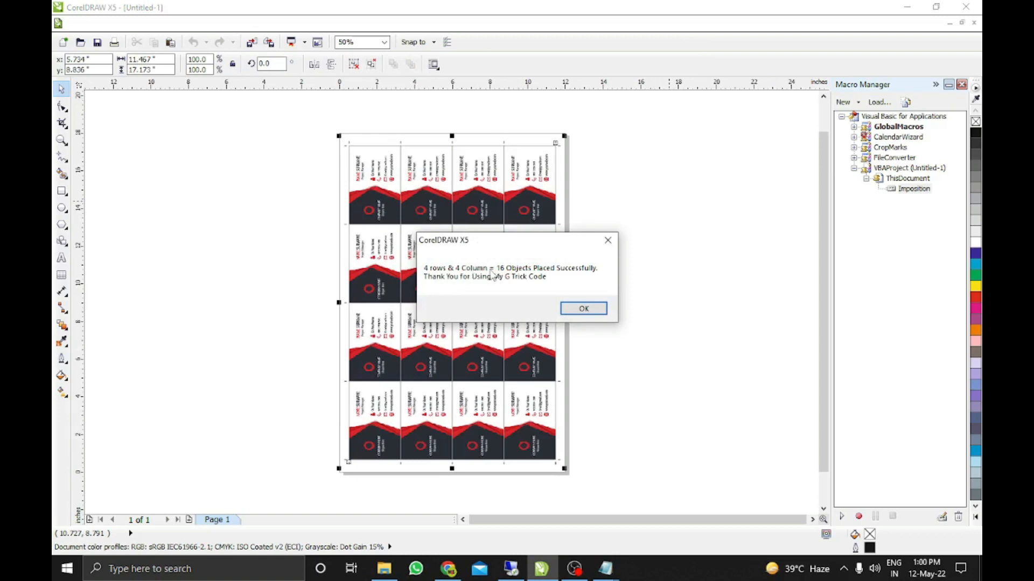
mouse_move(519, 277)
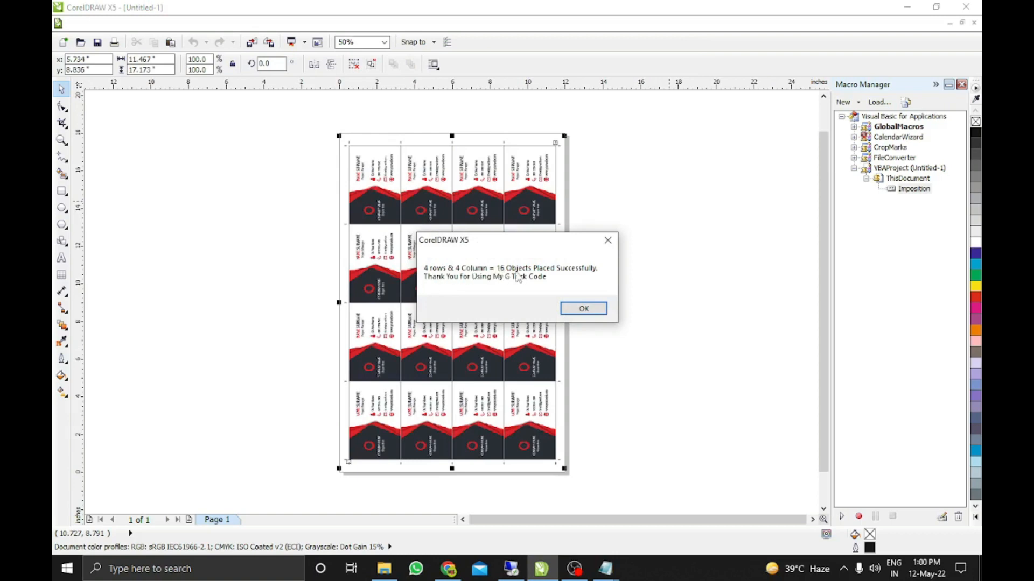
mouse_move(582, 274)
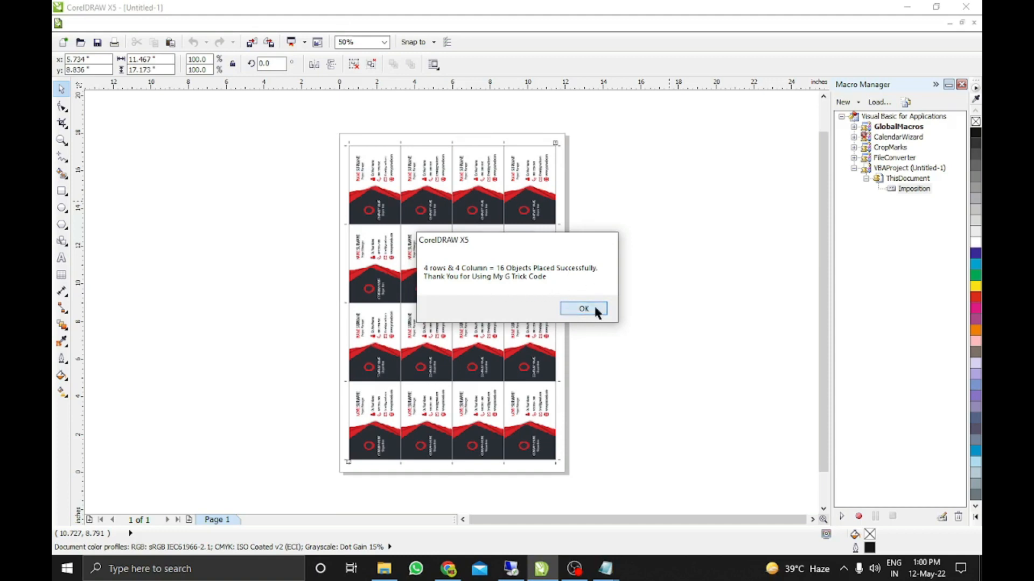
left_click(583, 309)
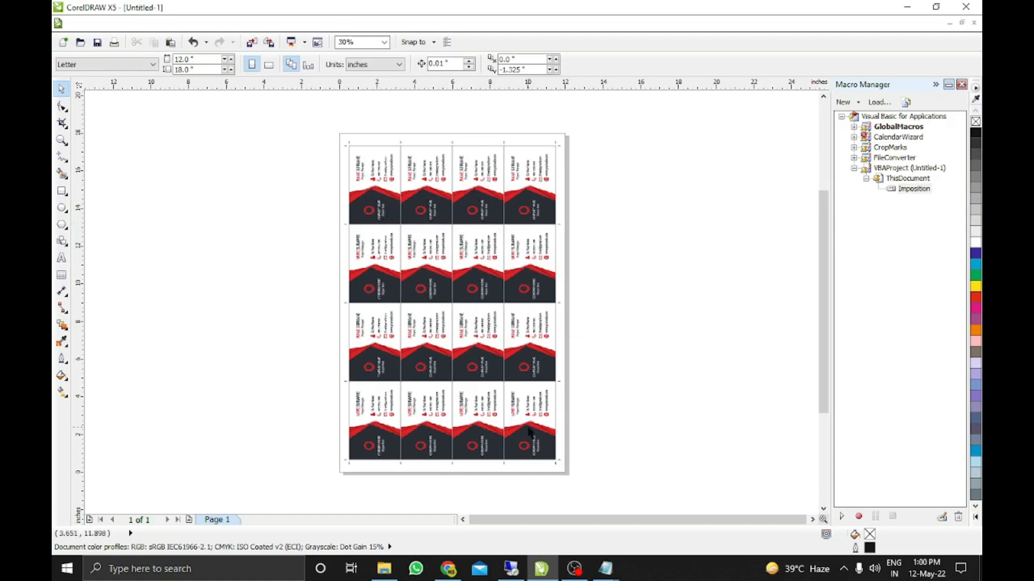
mouse_move(609, 395)
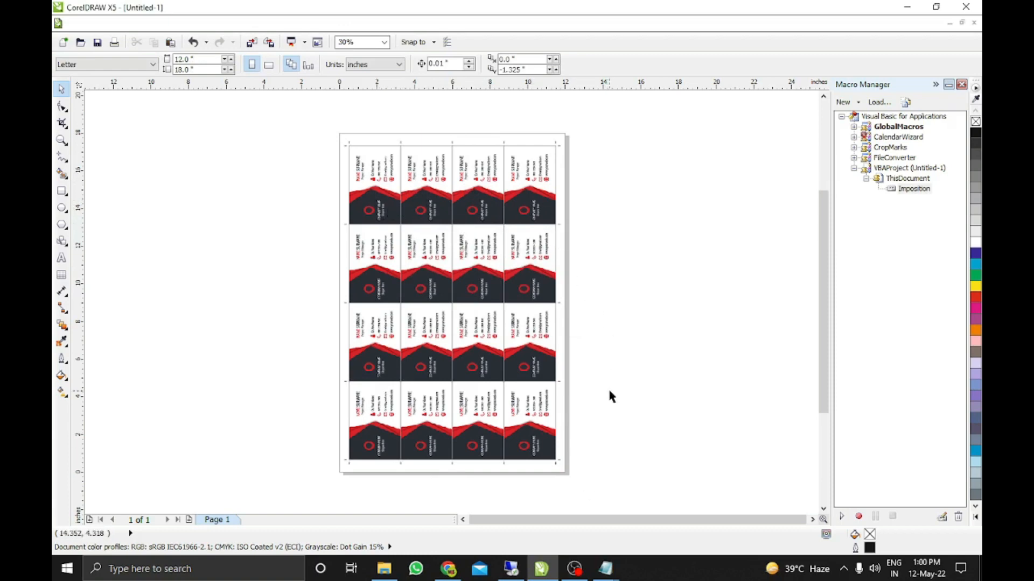
left_click(451, 303)
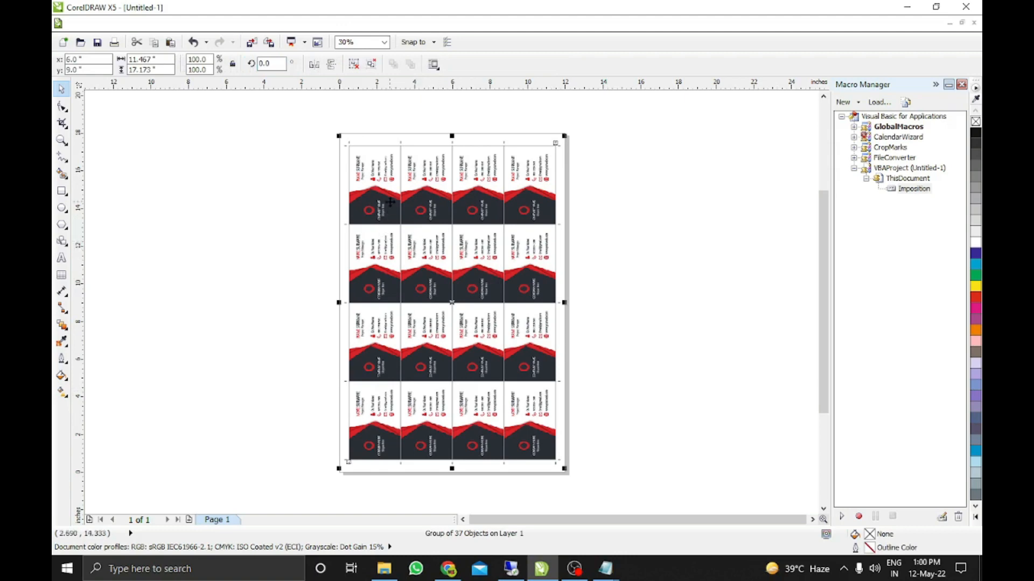
mouse_move(394, 214)
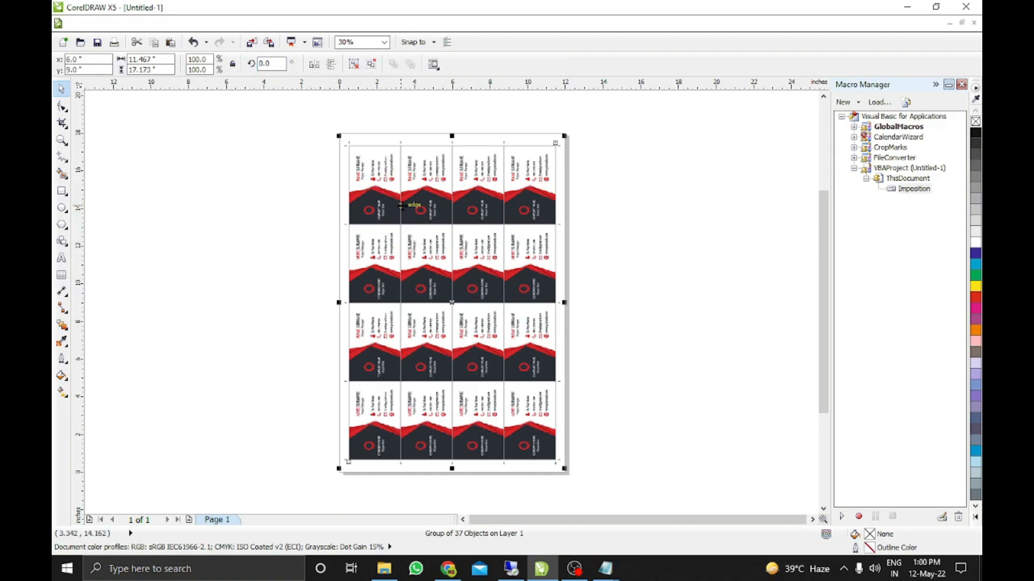
mouse_move(354, 63)
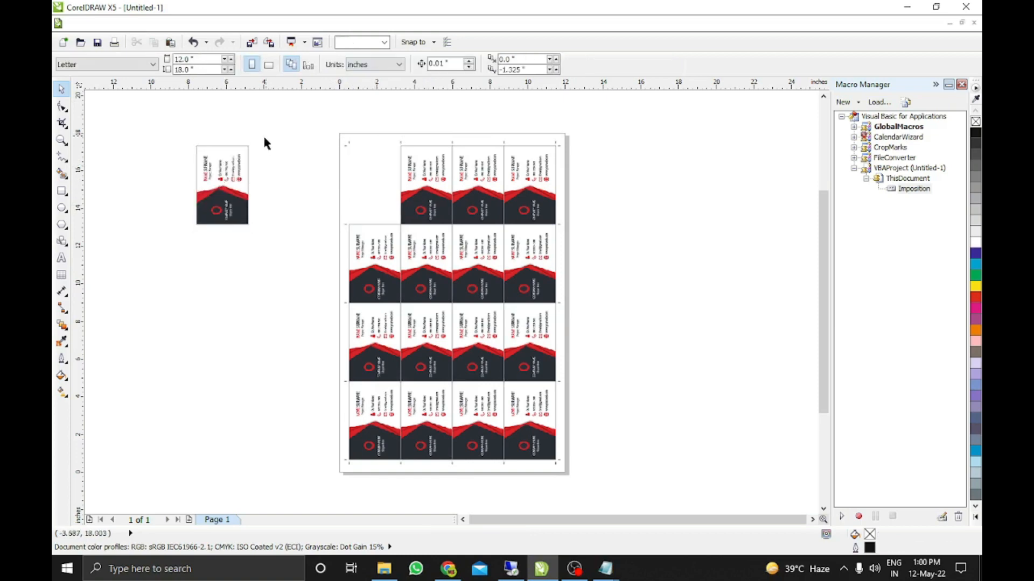
Remove the tiled grid, turn the card to landscape and move it onto the page's top-left.
left_click(222, 184)
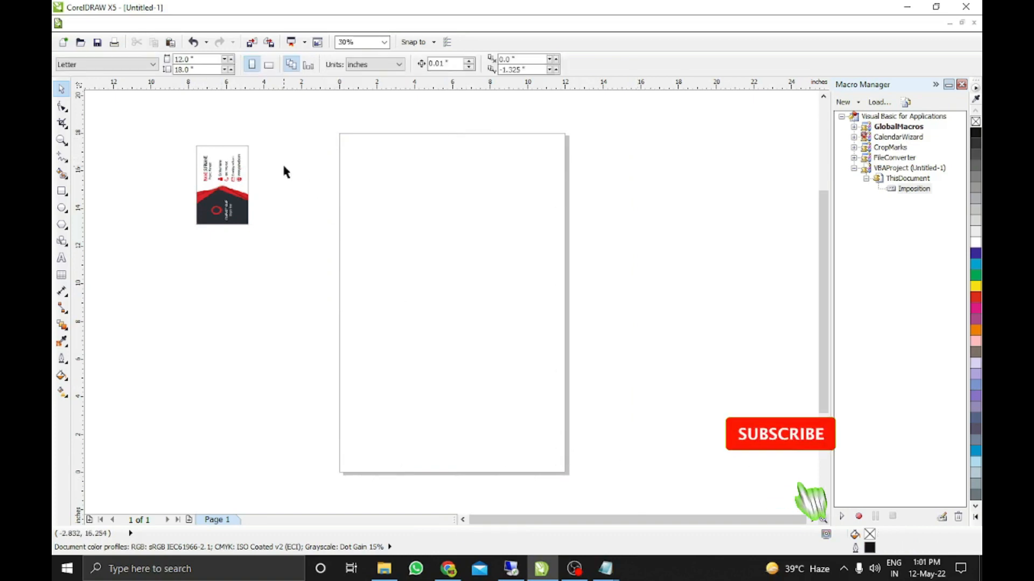
left_click(222, 186)
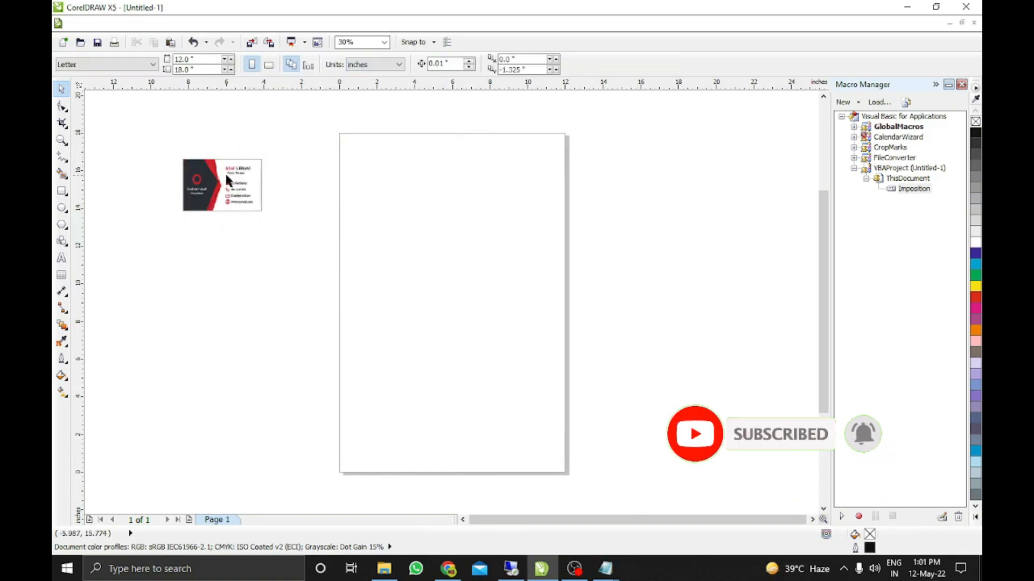
left_click_drag(221, 184, 386, 167)
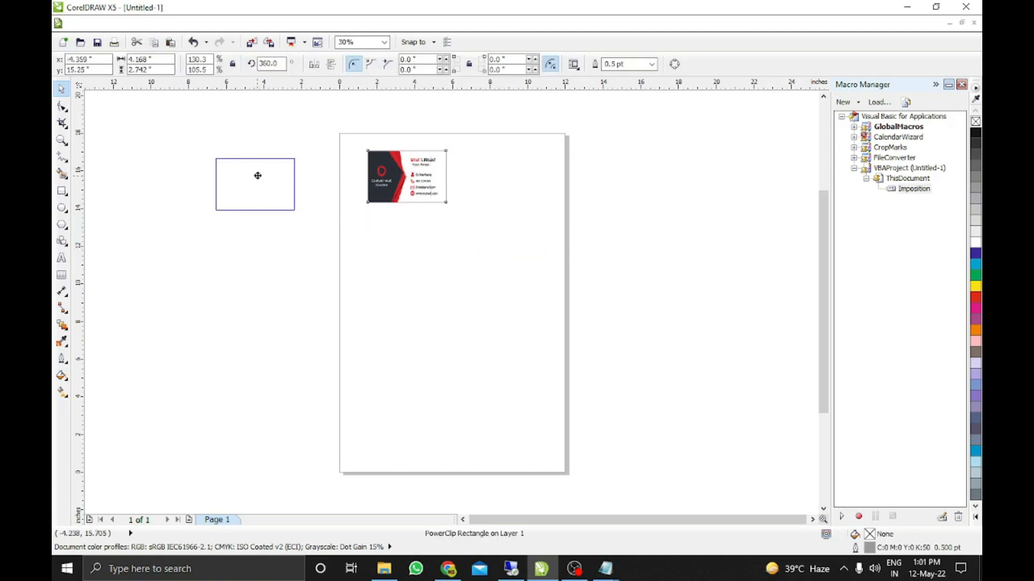
Move the landscape card off the page to the left and select it.
left_click_drag(407, 176, 242, 172)
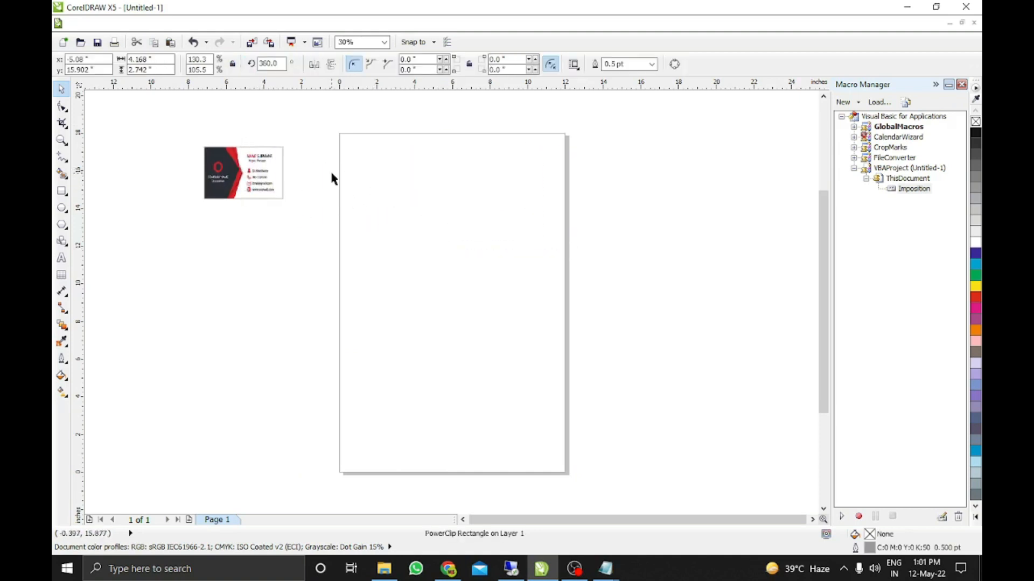
left_click(242, 173)
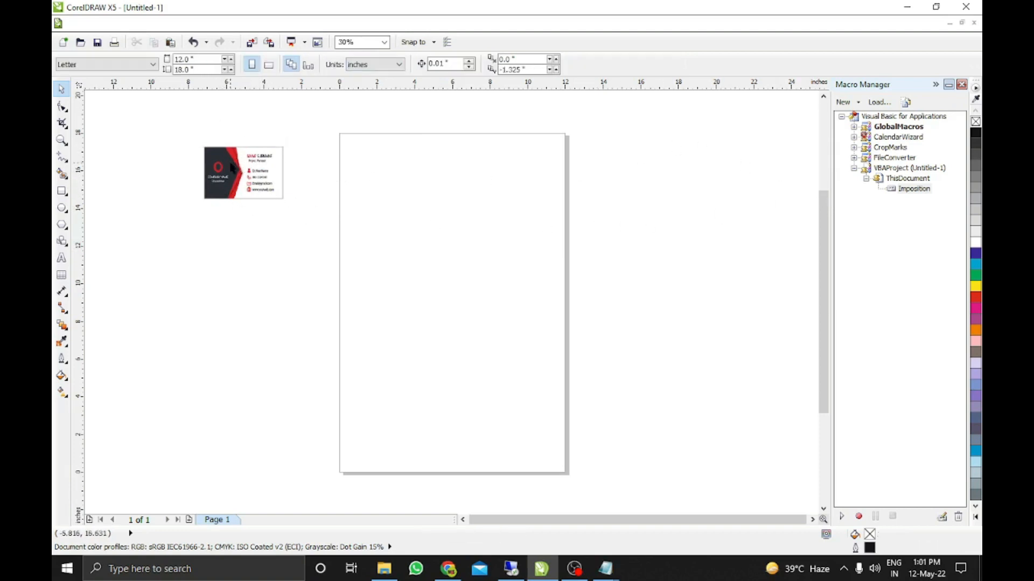
left_click(242, 173)
type("1")
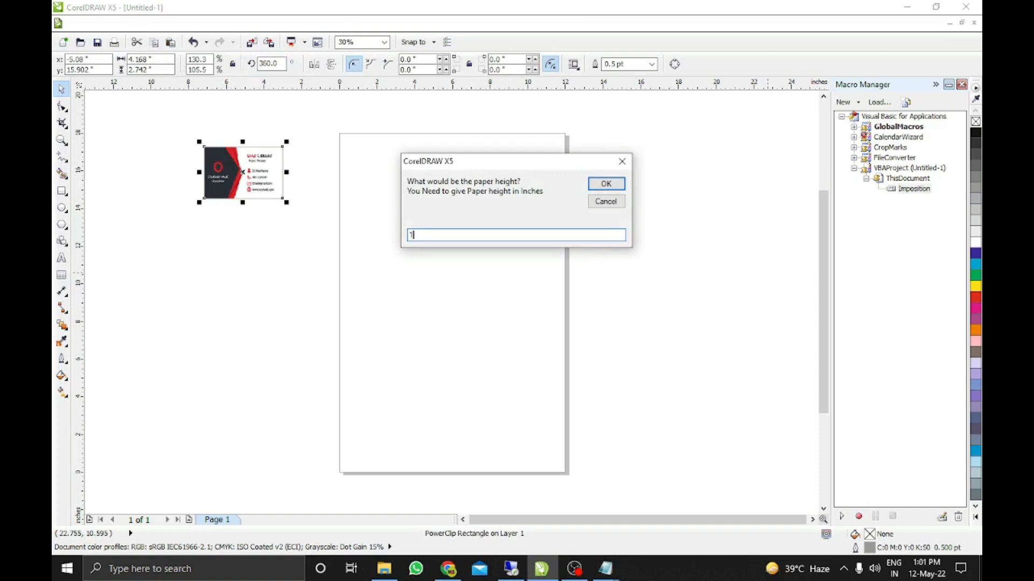
Confirm the paper height to tile 16 landscape cards and dismiss the placement message.
left_click(604, 183)
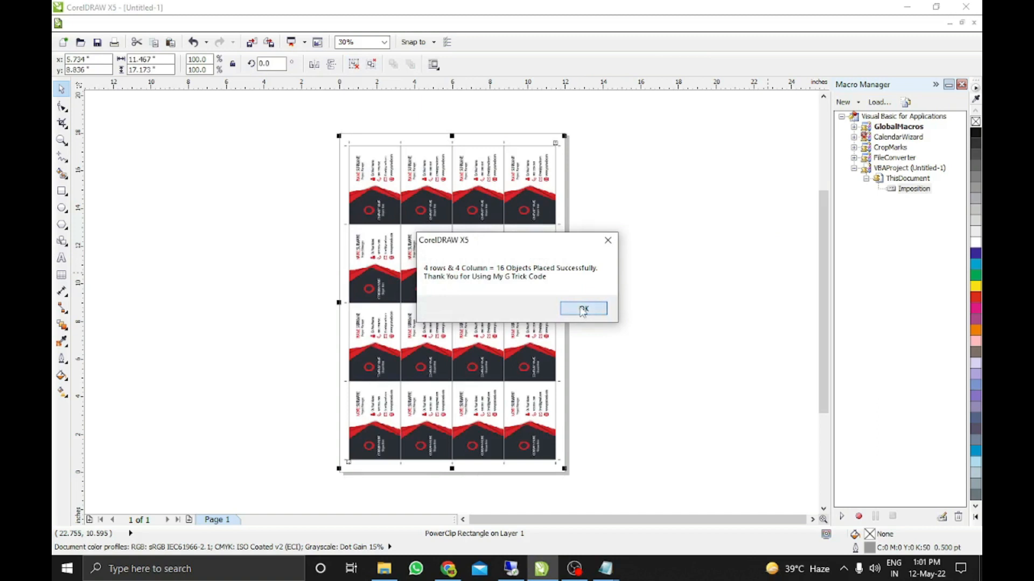
left_click(583, 309)
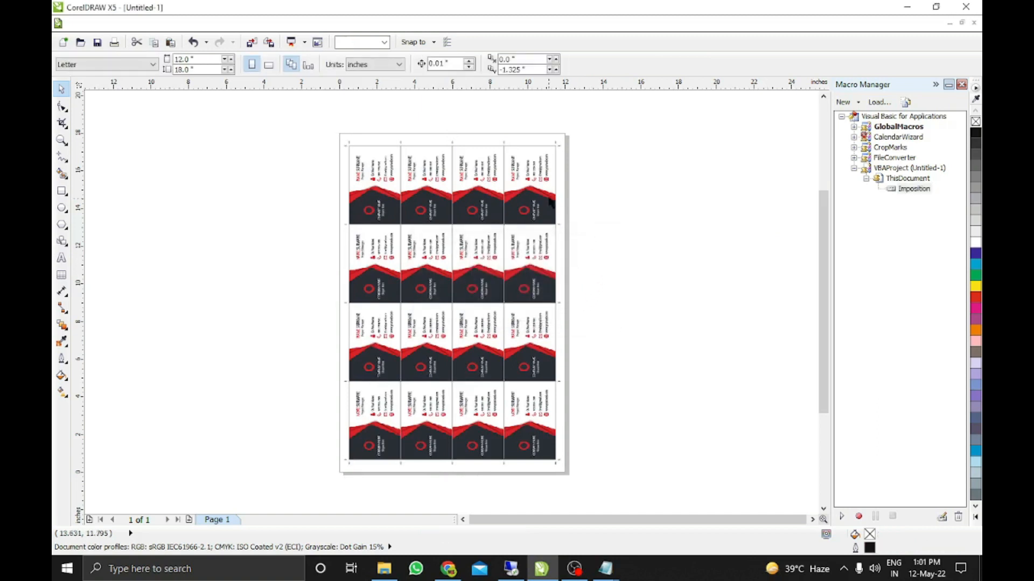
left_click(357, 42)
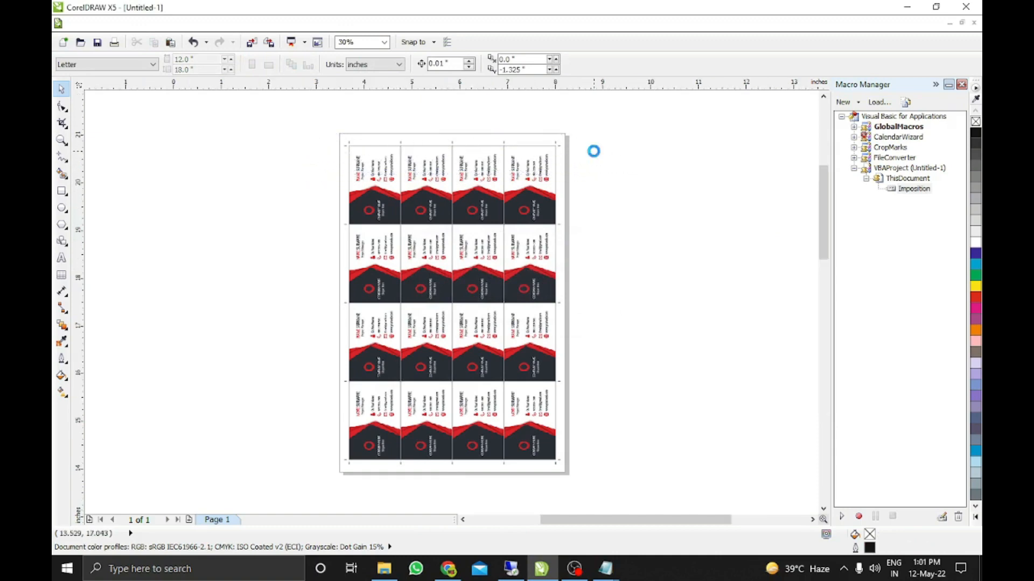
Scroll over the 16-card grid and clear it to leave the 12 by 18 inch page blank.
left_click(594, 151)
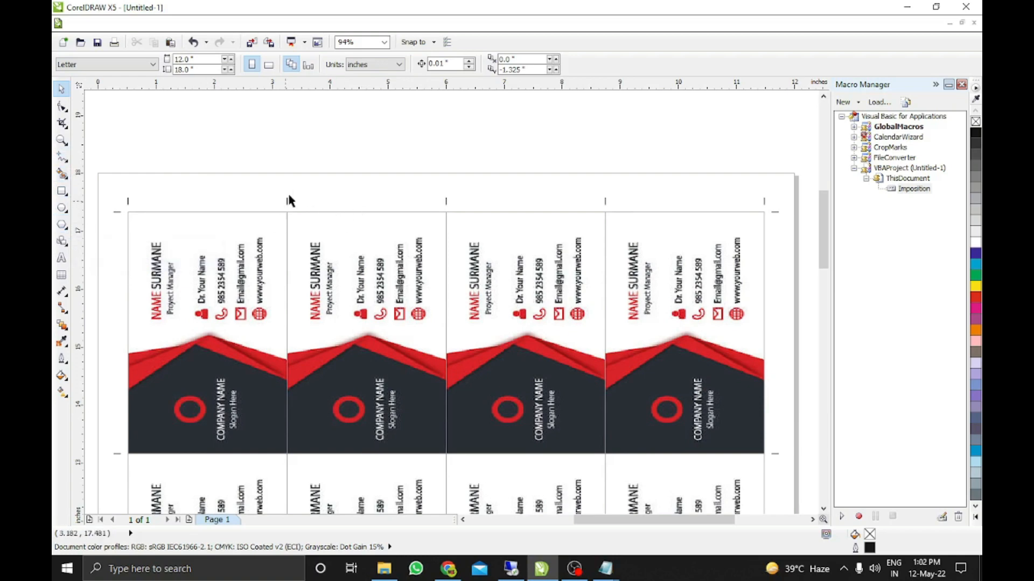
mouse_move(627, 223)
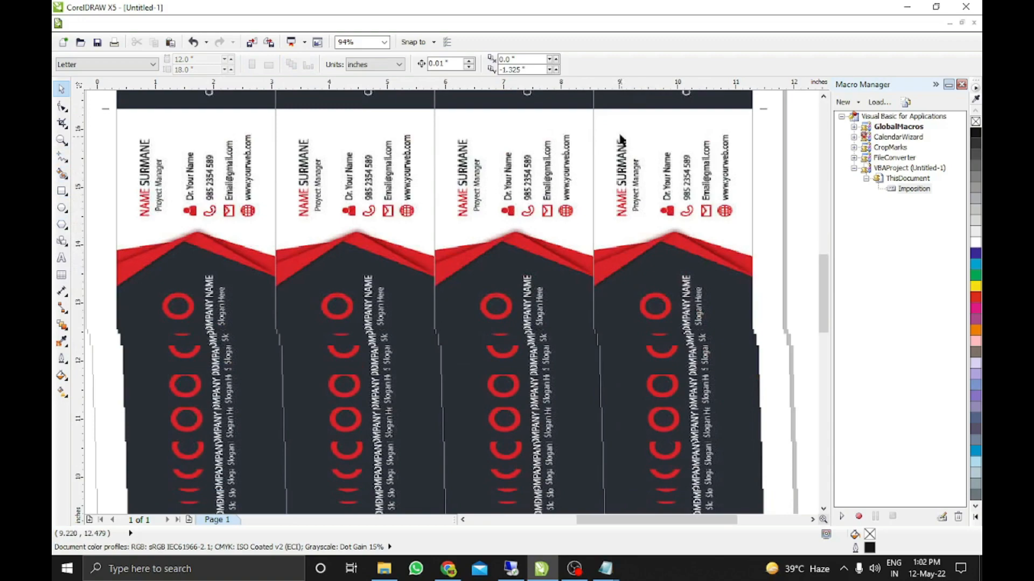
scroll("down", 3)
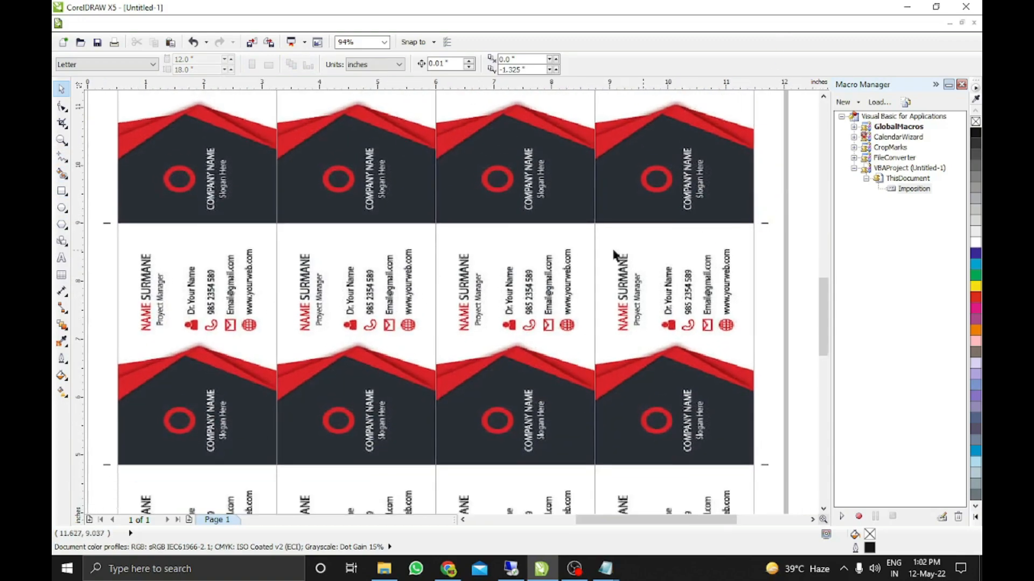
scroll("down", 3)
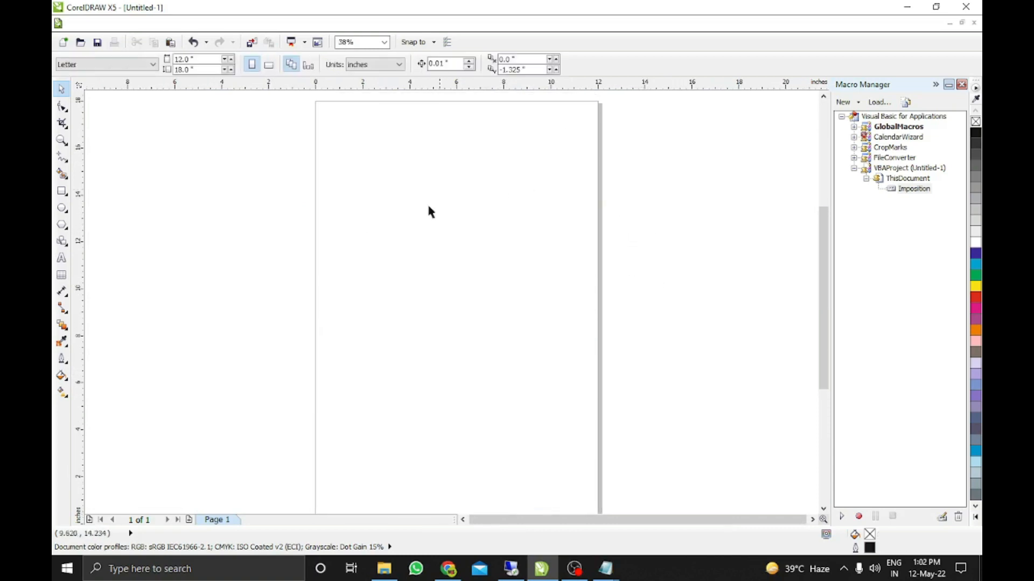
Draw a red-filled rectangle and run the Imposition macro with page width 10, giving six copies.
left_click_drag(329, 131, 389, 226)
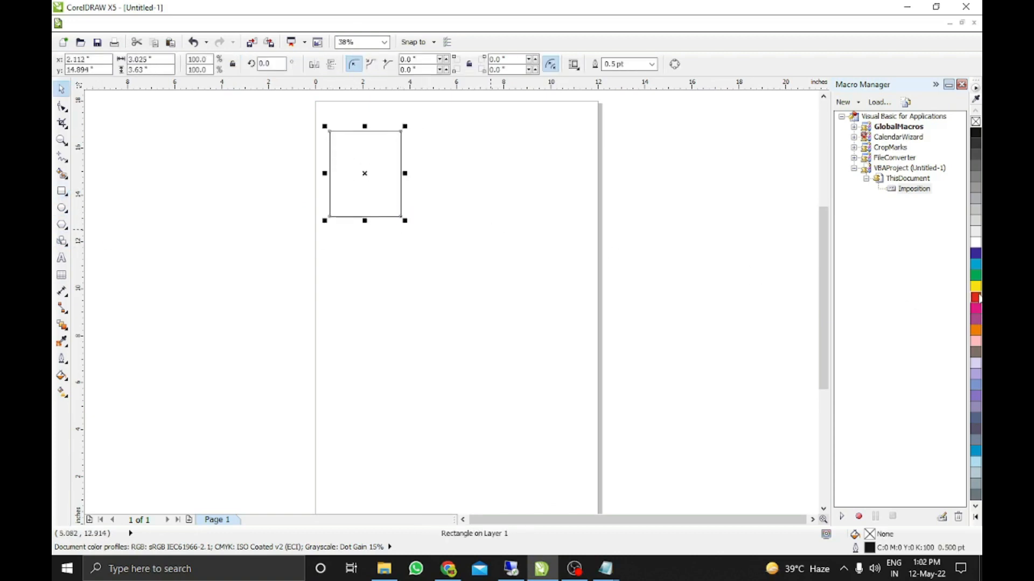
left_click(977, 299)
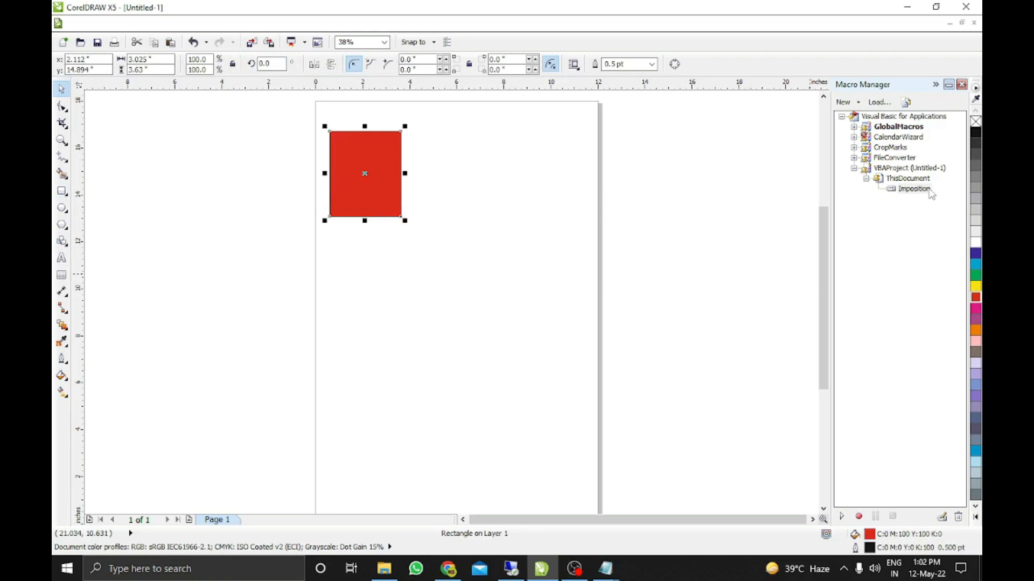
double_click(914, 189)
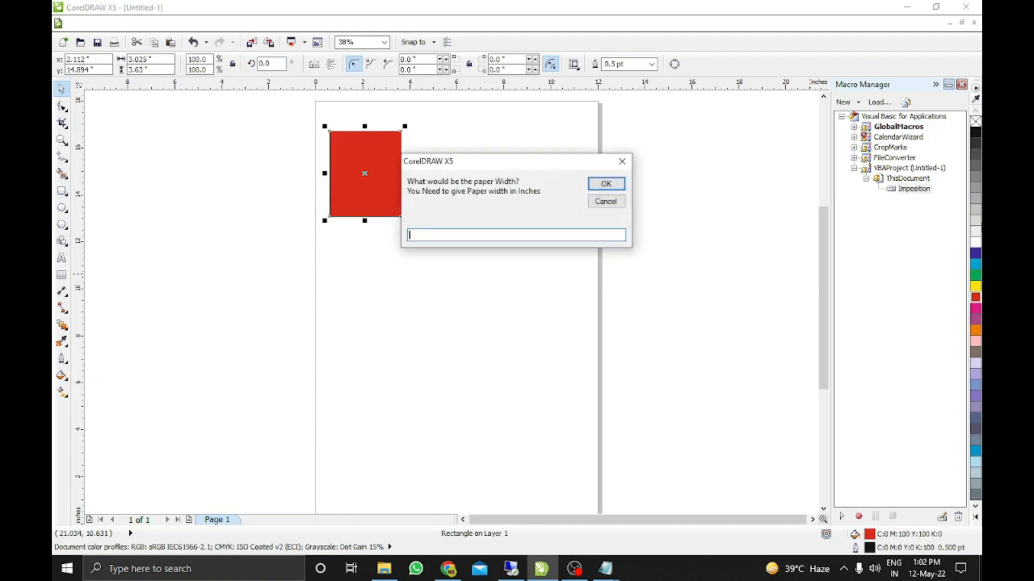
type("10")
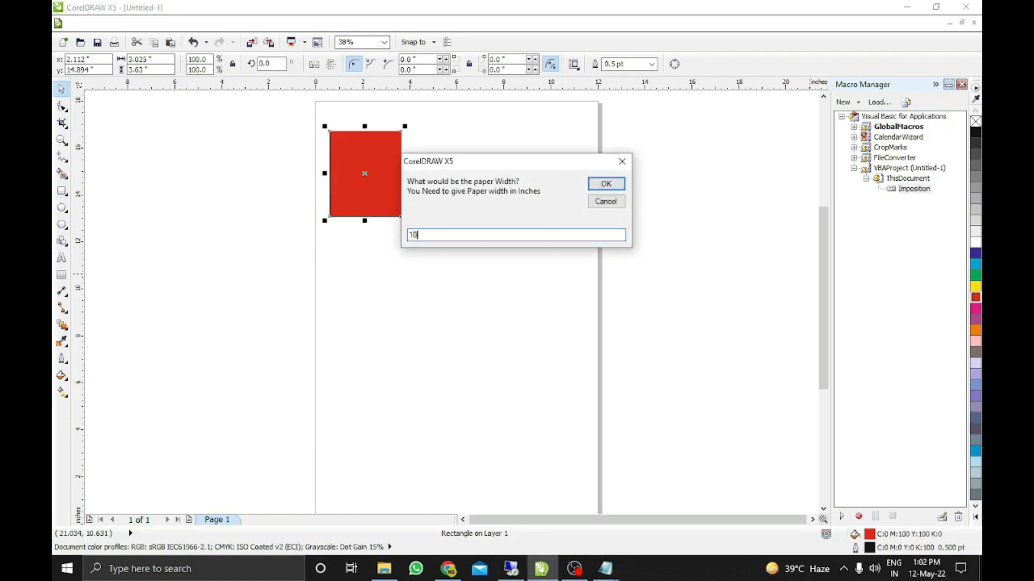
left_click(605, 183)
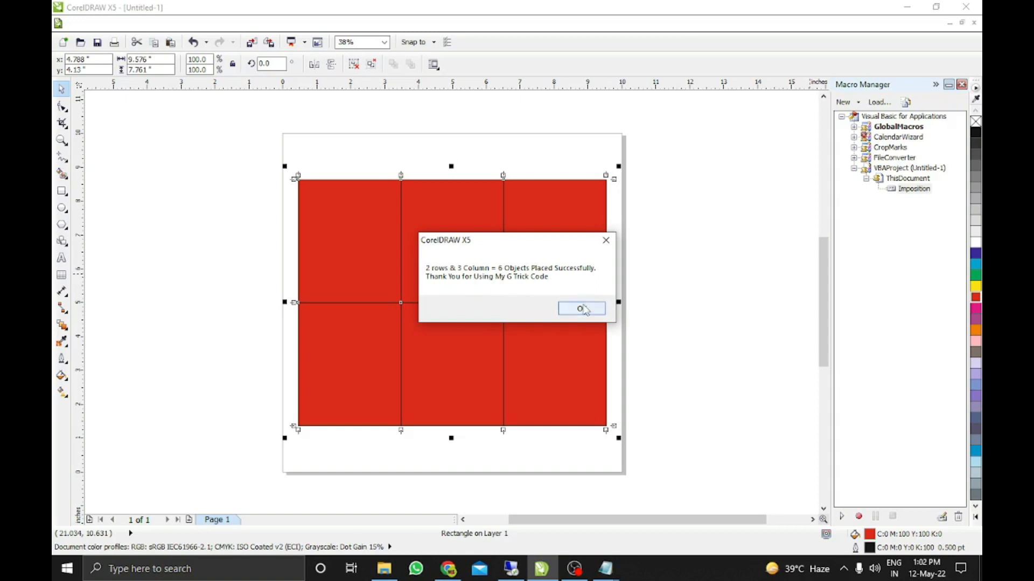
left_click(580, 309)
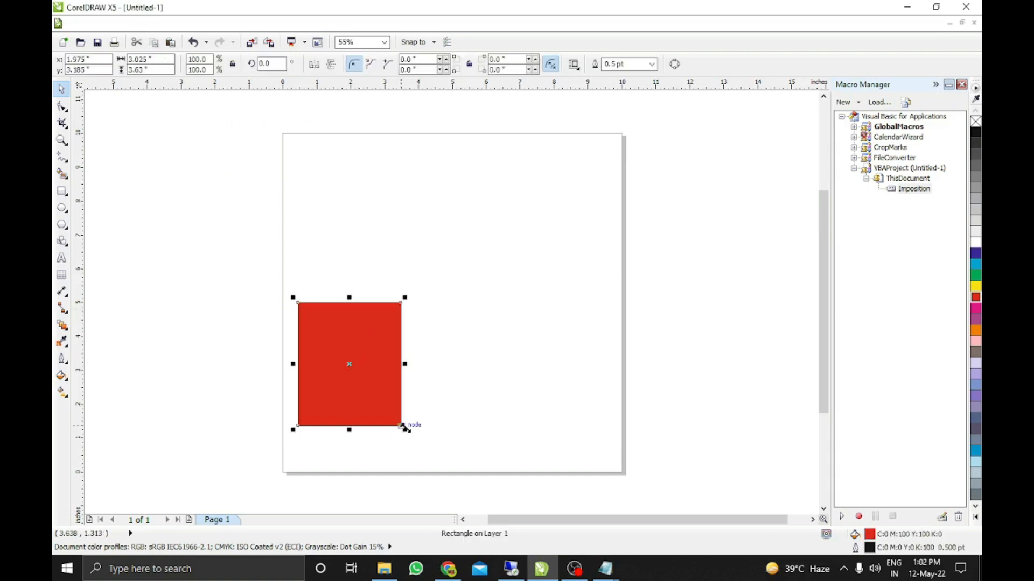
Shrink the red rectangle and move it to the page's top-left corner.
left_click_drag(404, 427, 316, 321)
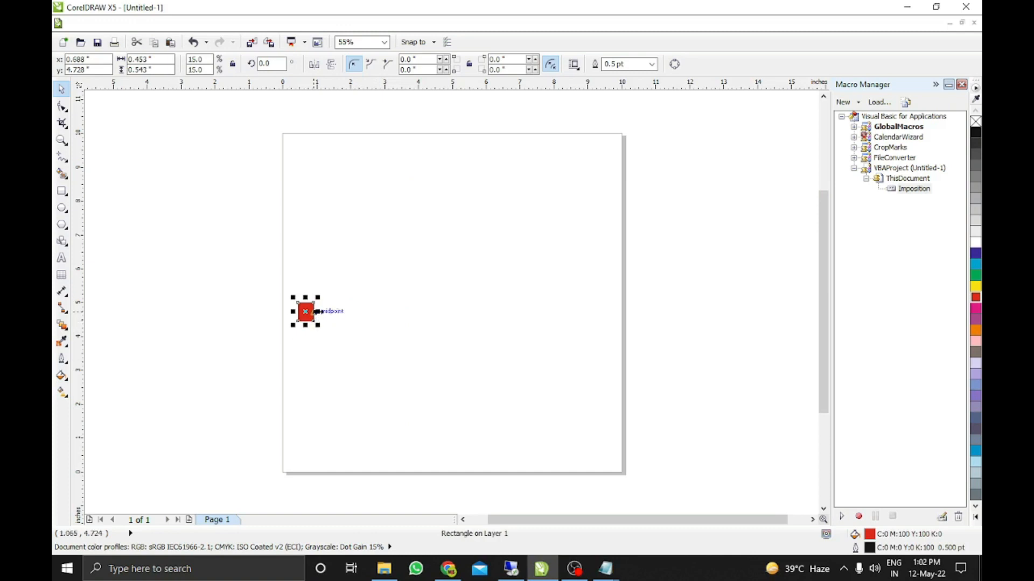
left_click_drag(319, 323, 339, 323)
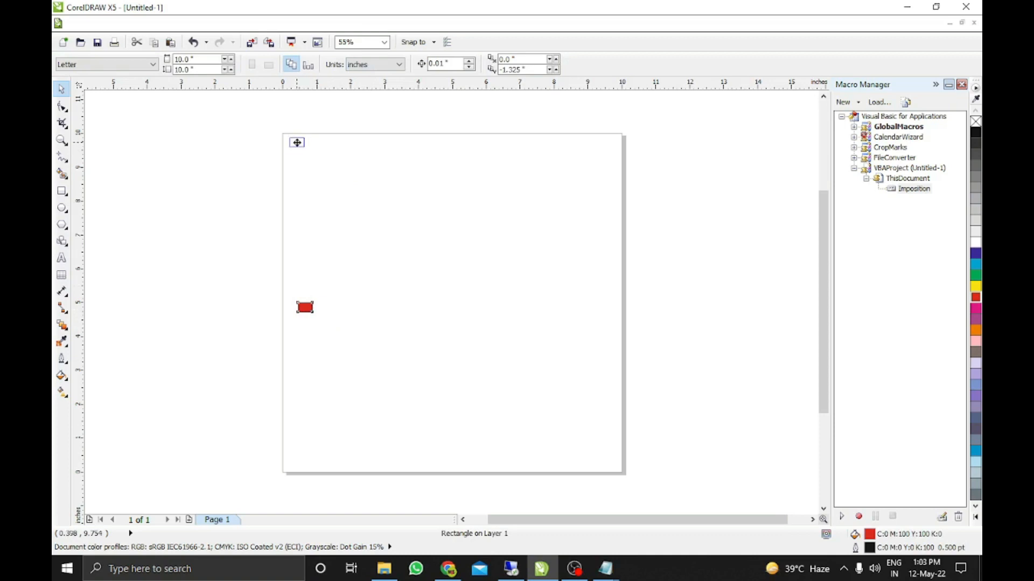
left_click_drag(305, 307, 295, 142)
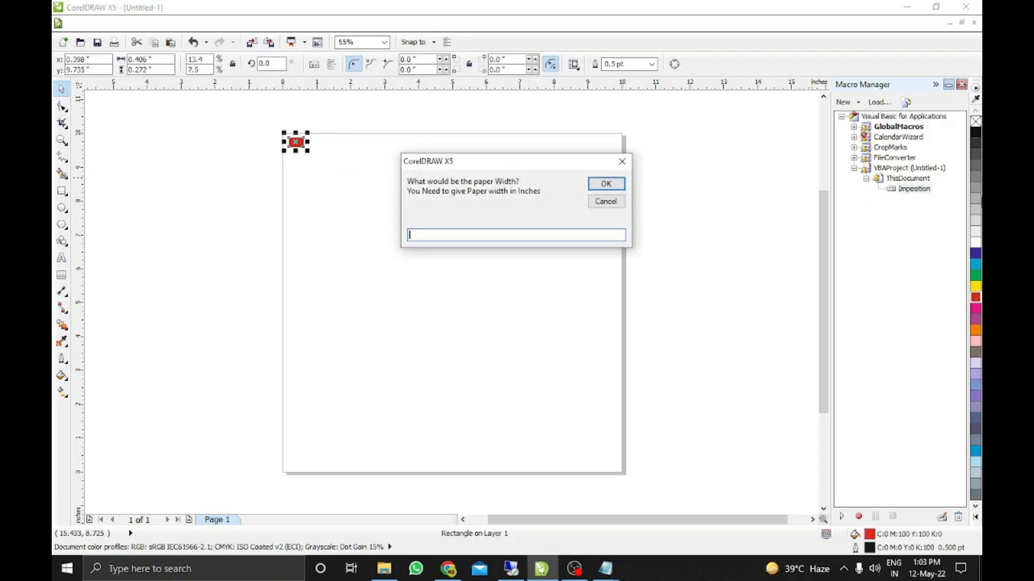
Run the Imposition macro with page width 12, tiling 1599 copies, and dismiss the summary.
type("12")
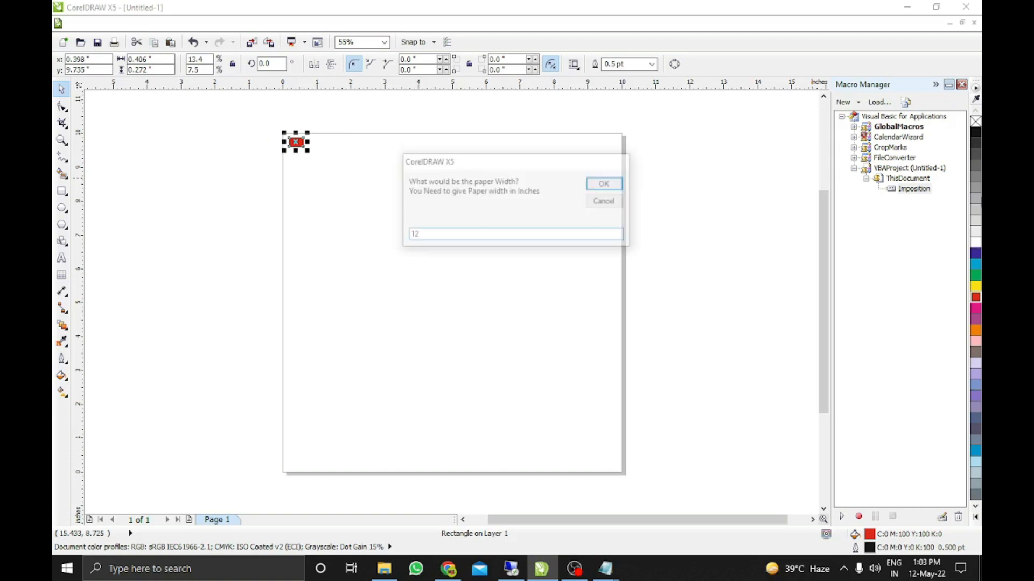
left_click(603, 183)
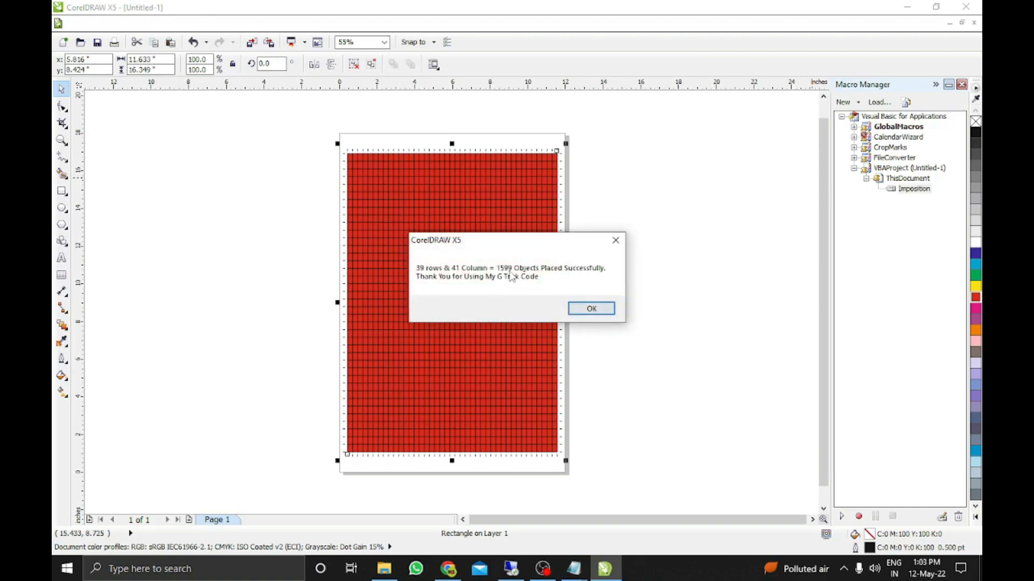
left_click(590, 309)
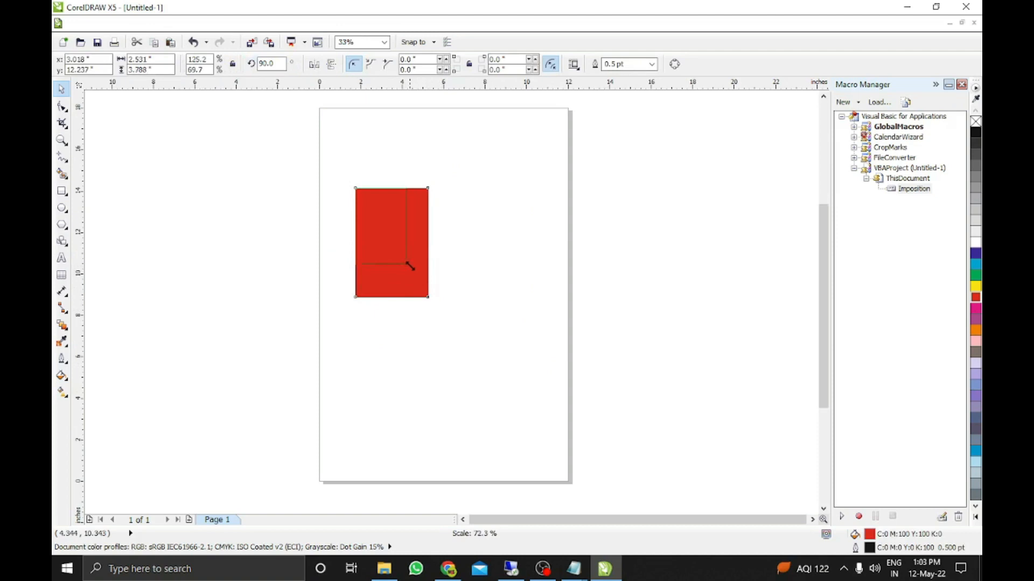
Resize the rotated rectangle and run the Imposition macro, accepting width and height for 20 copies.
left_click_drag(428, 297, 389, 241)
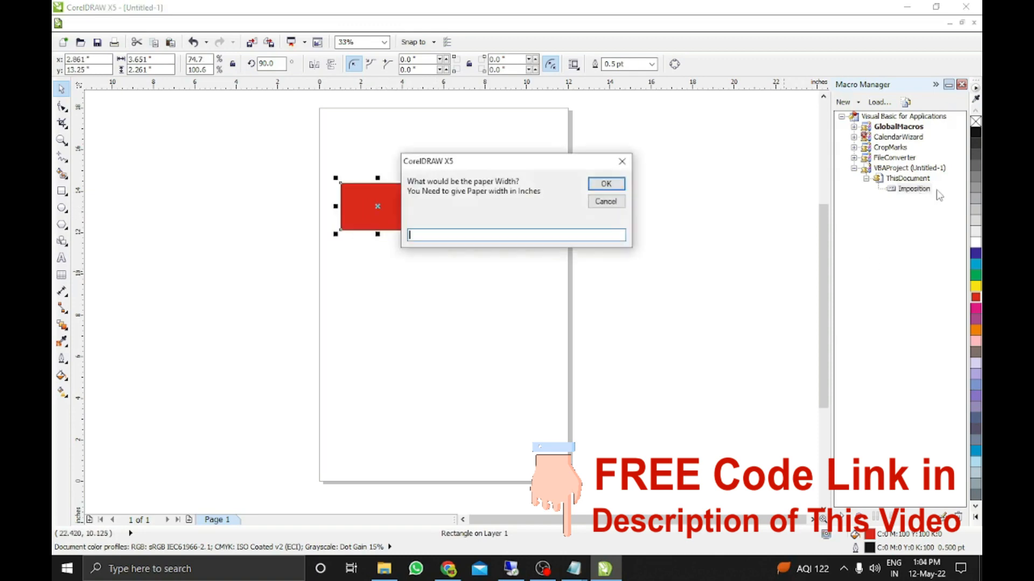
left_click(604, 183)
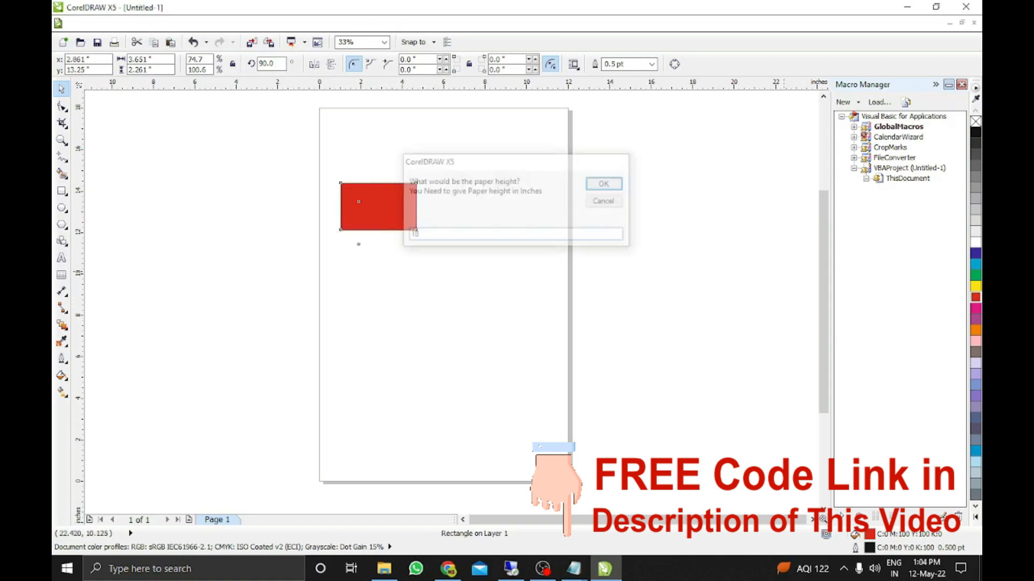
left_click(603, 183)
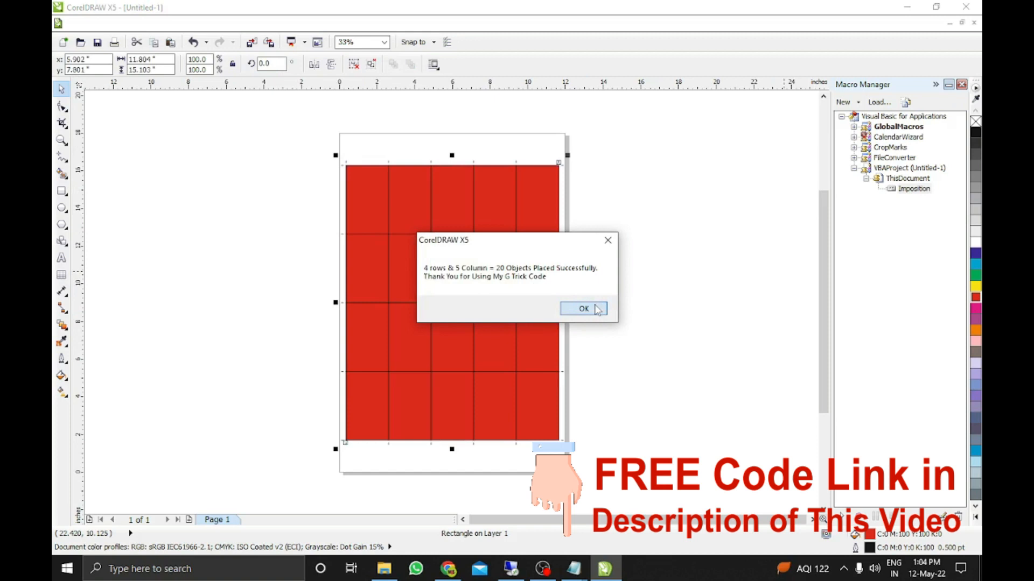
left_click(582, 309)
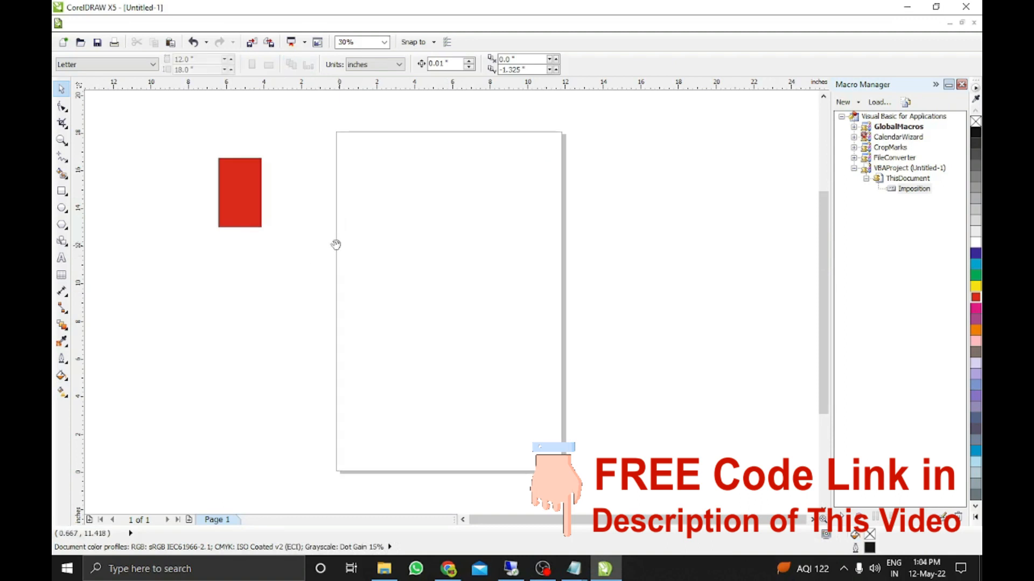
Select the rectangle and run the Imposition macro, accepting the width for eight copies.
left_click(239, 193)
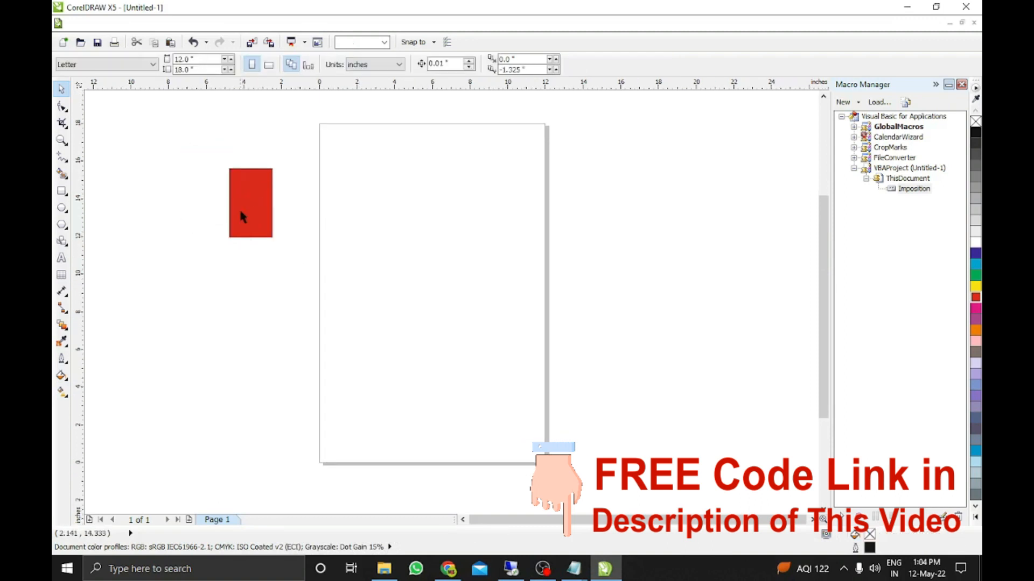
left_click(250, 202)
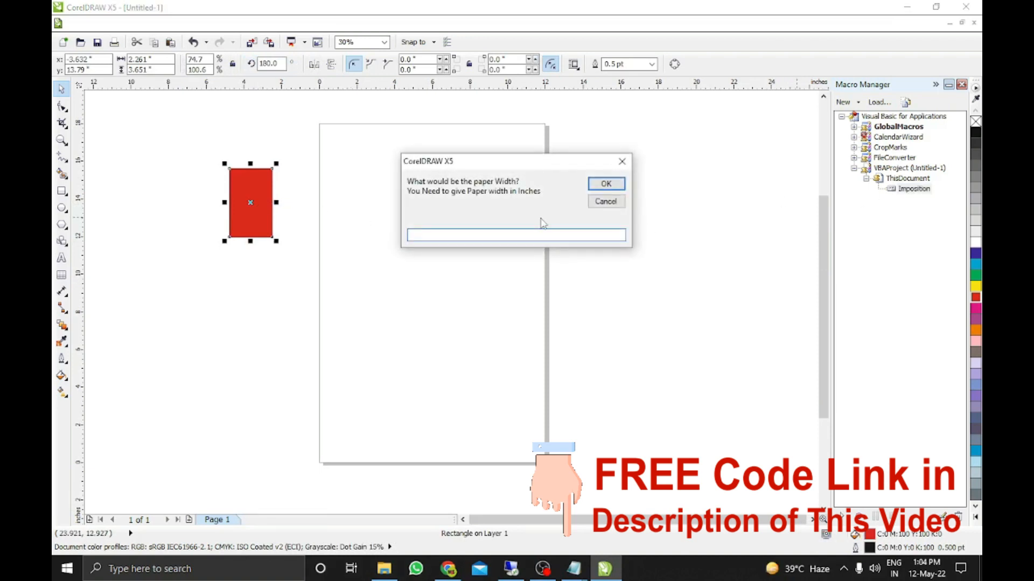
left_click(604, 183)
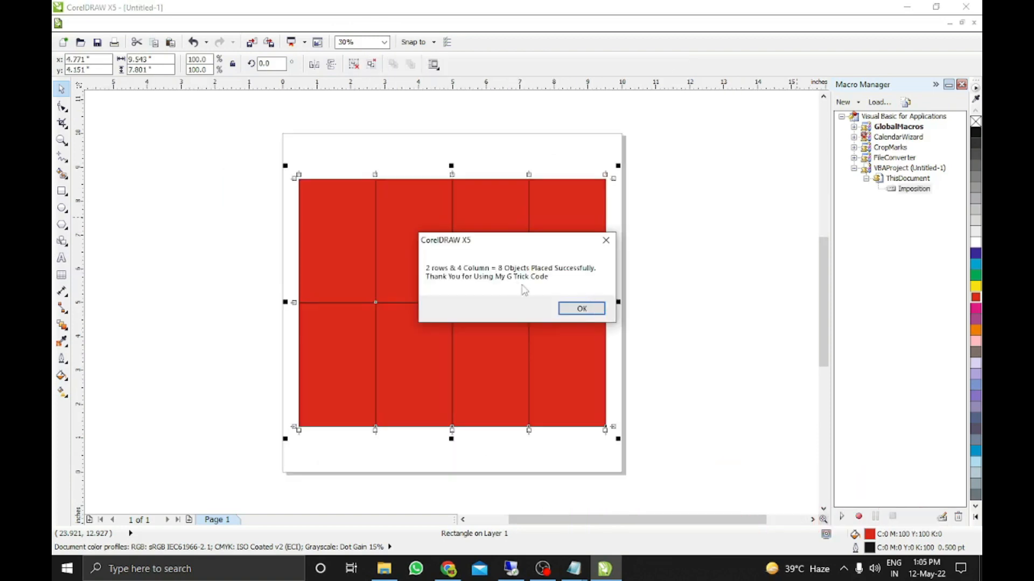
left_click(581, 309)
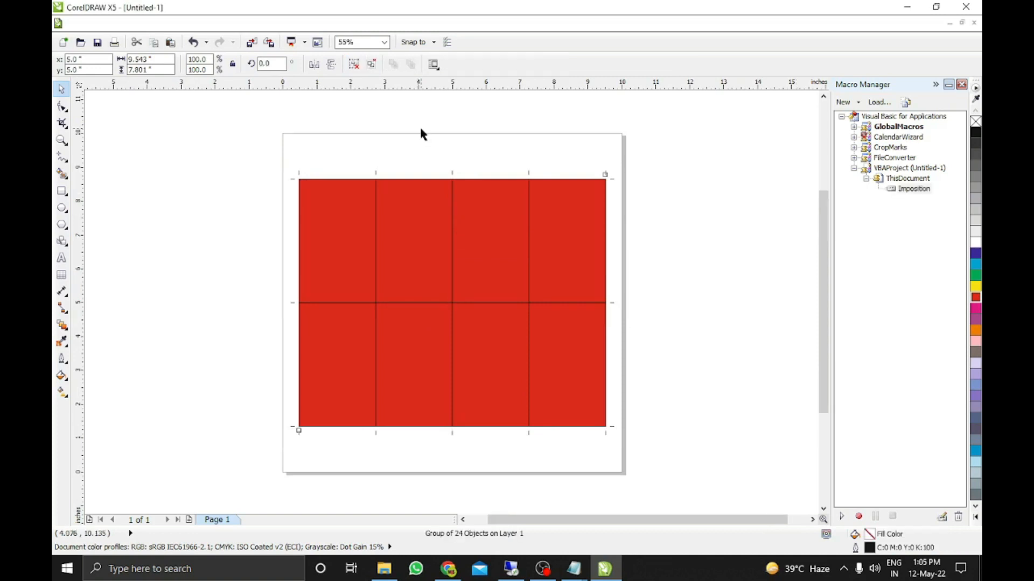